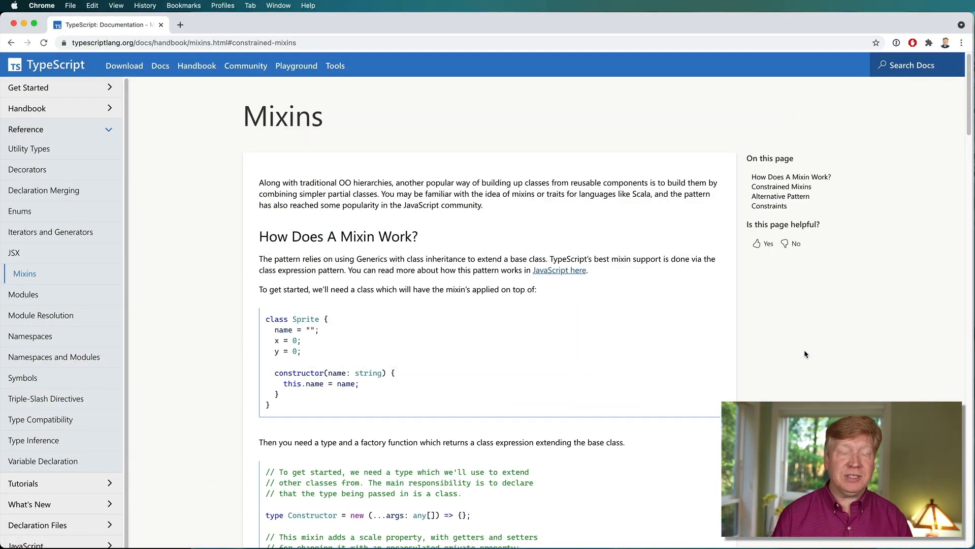
mouse_move(706, 297)
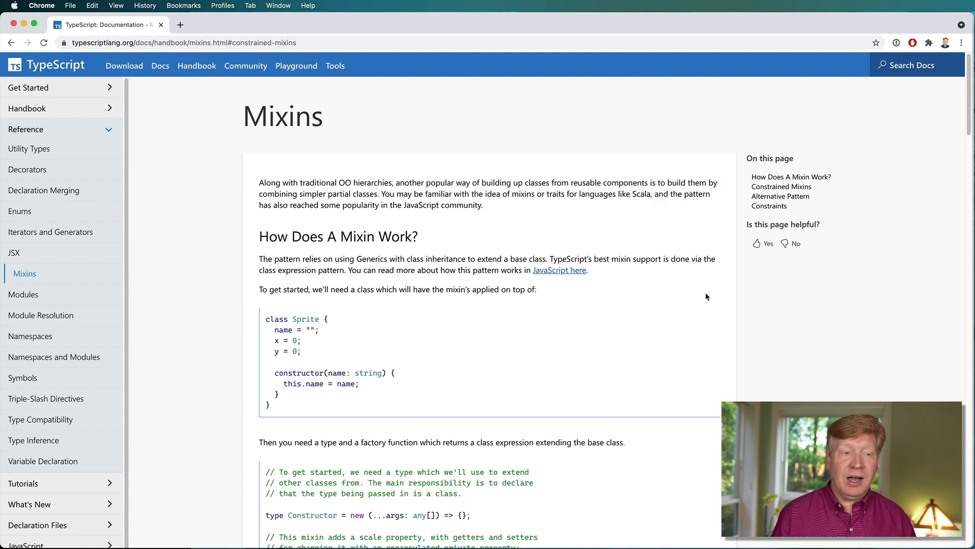
Create a new empty mixins.ts file in the ts-basics project from the Explorer.
scroll(down, 3)
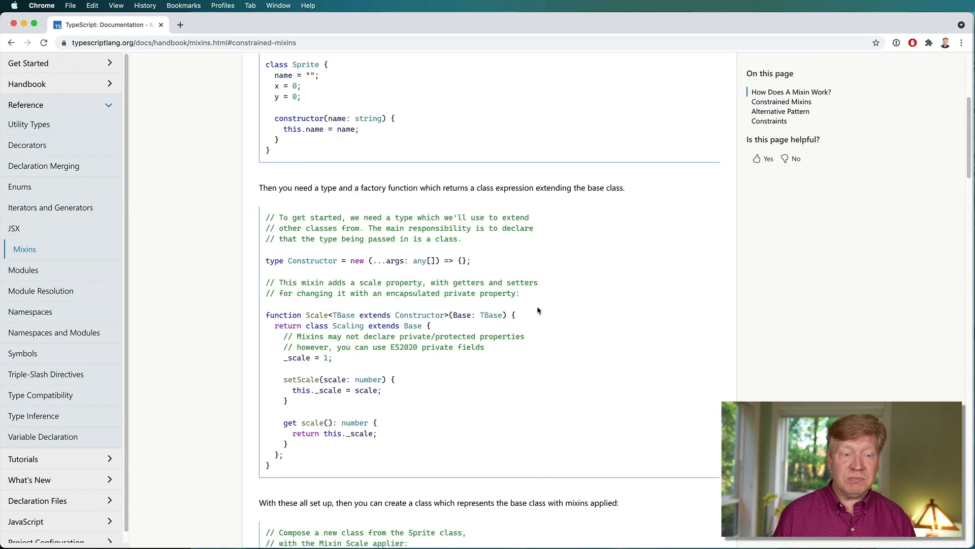
mouse_move(553, 299)
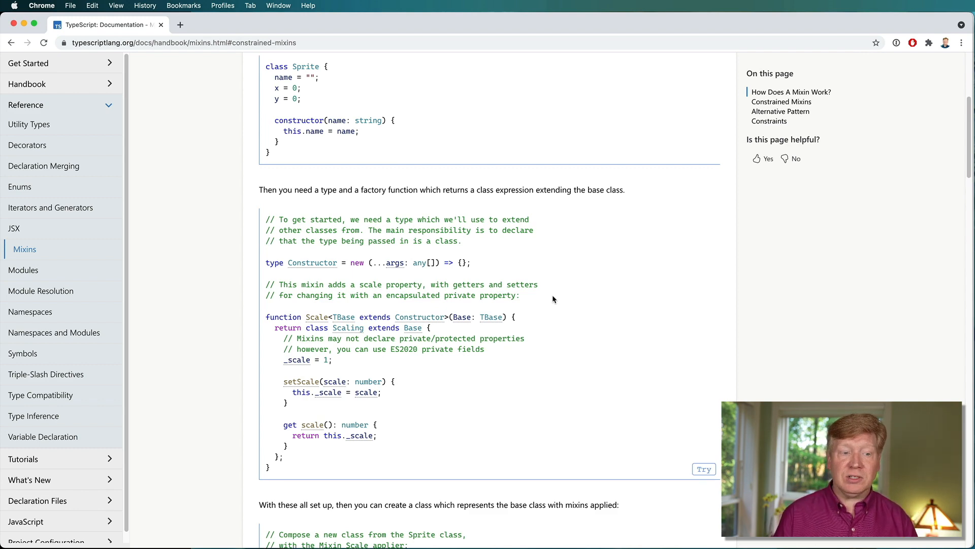
scroll(up, 3)
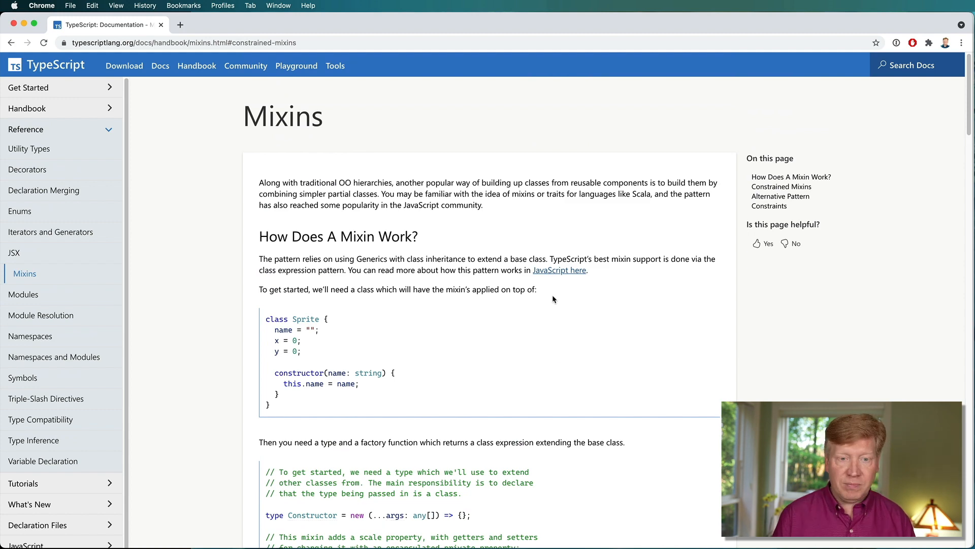
click(695, 429)
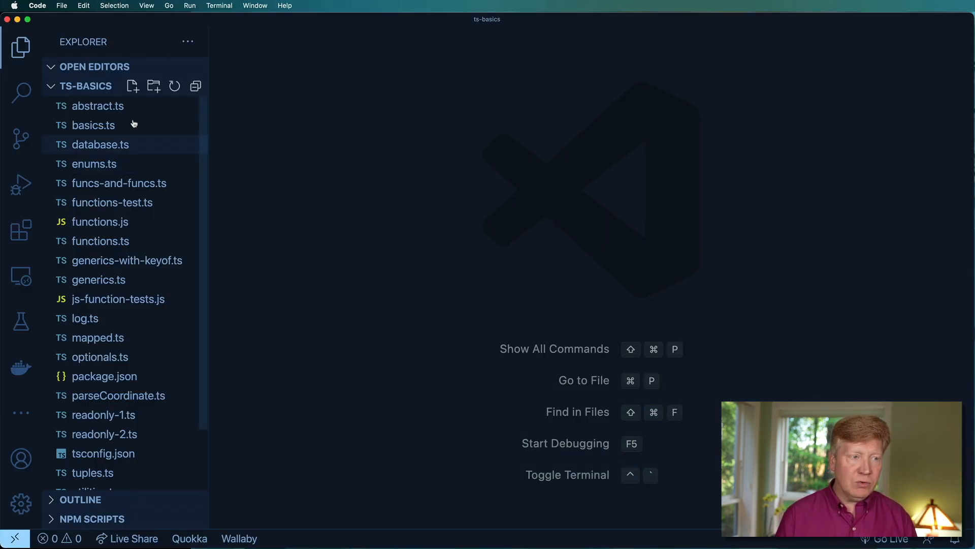
click(132, 85)
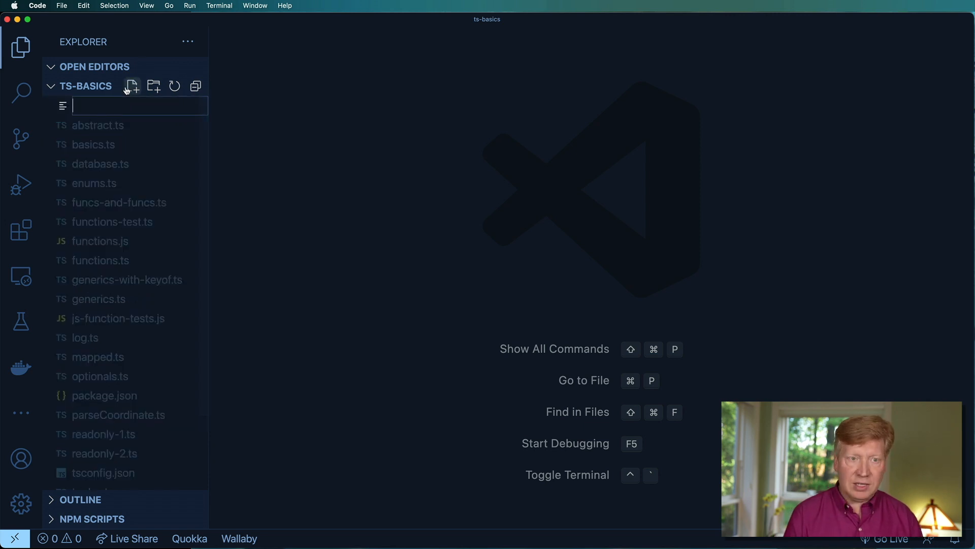
text(mixins.t)
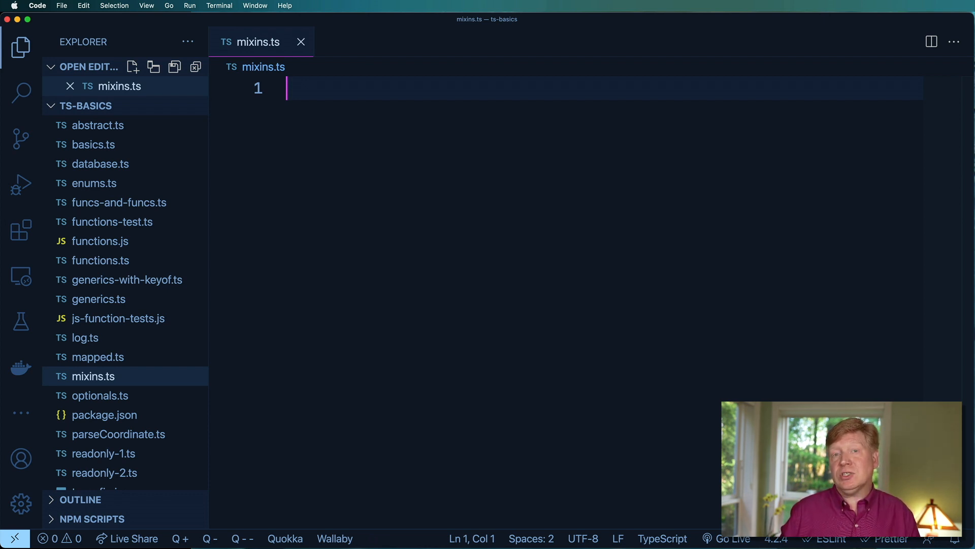
Write myLogFunction returning an arrow function that console.logs a str: string argument.
text(f)
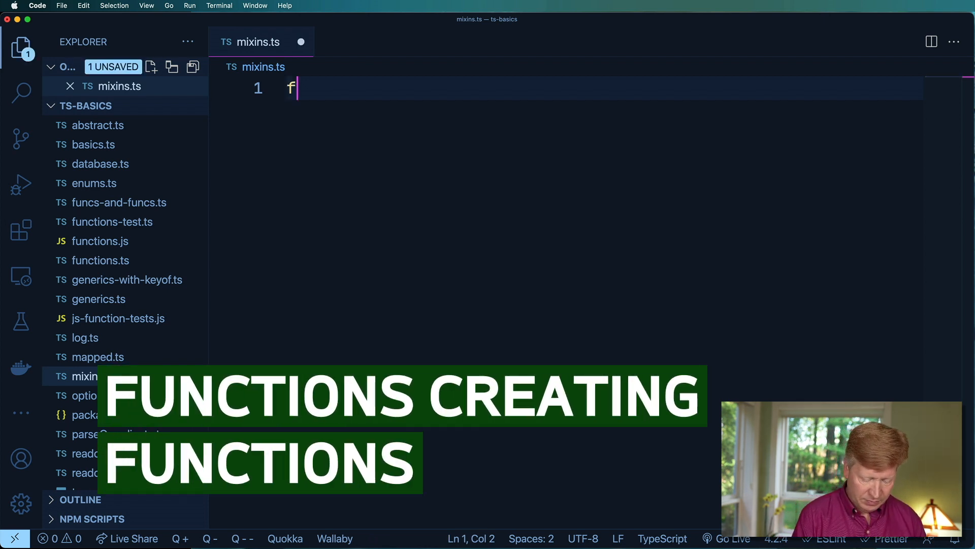
text(unction myLogFunction() {)
text(return ()
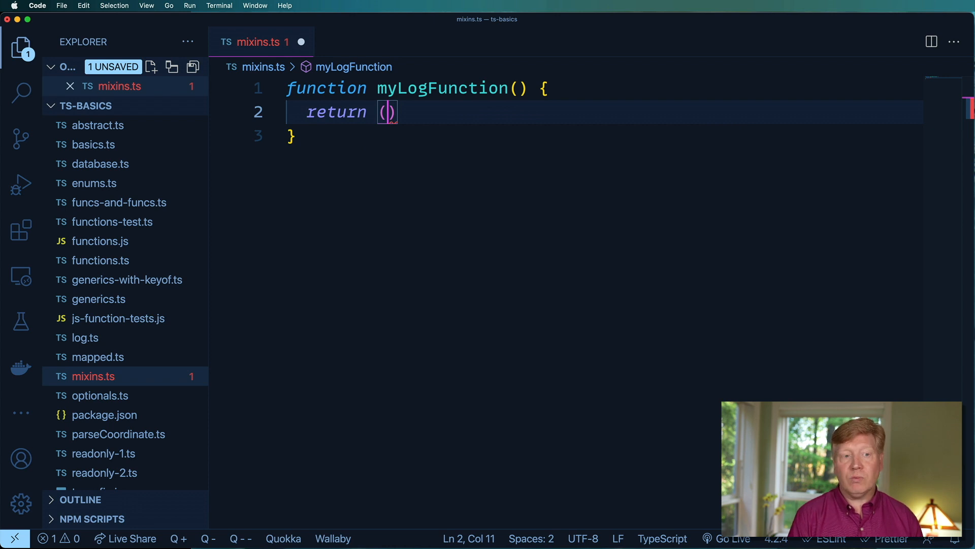
text(str)
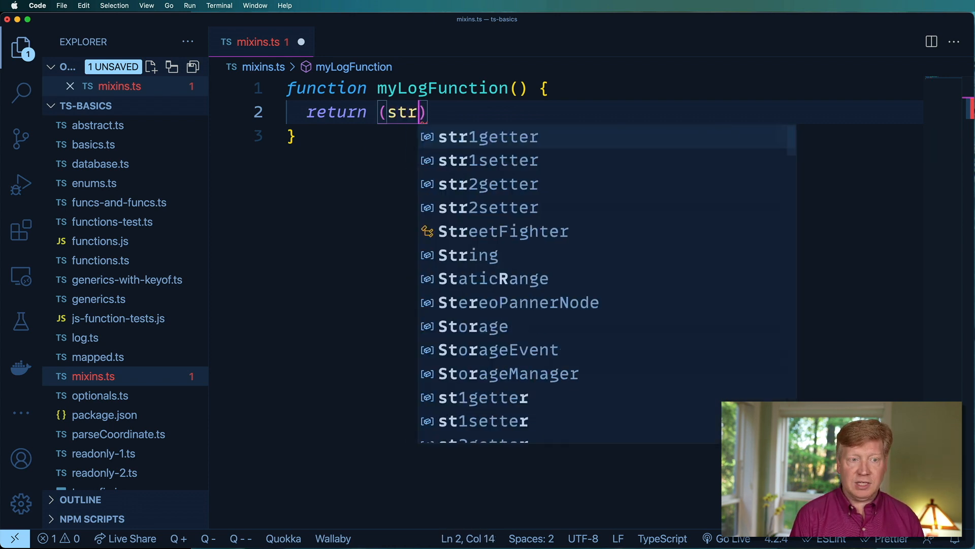
text(: string)
text(console.log()
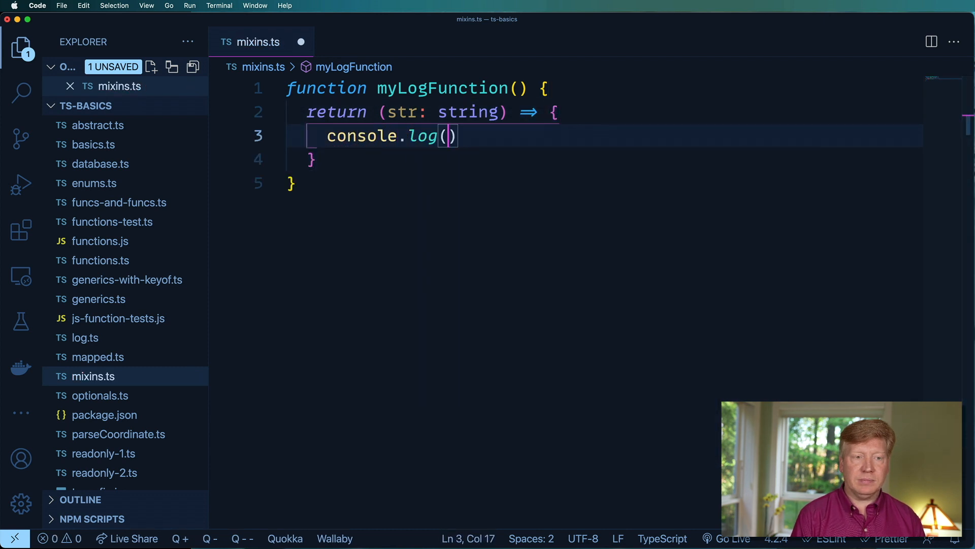
text(str)
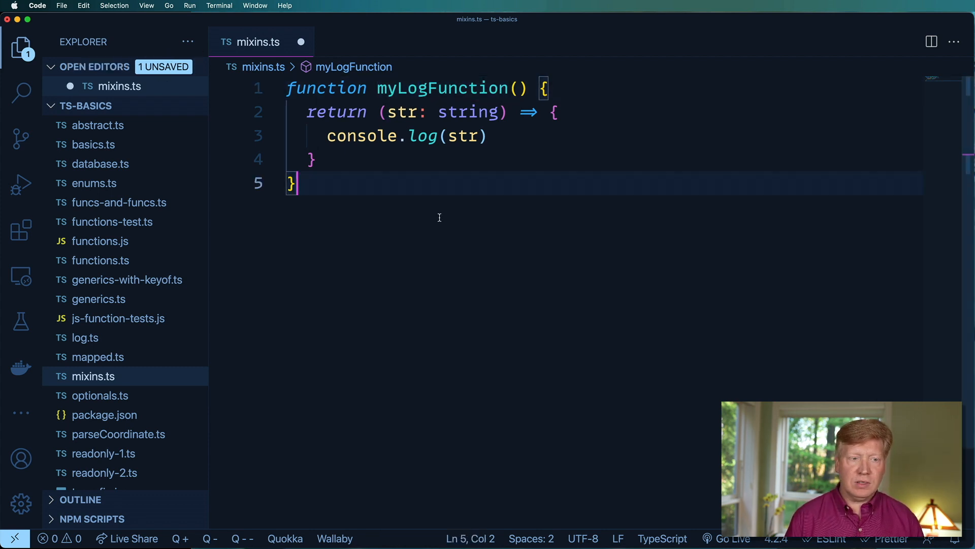
Store myLogFunction() as const logger and call logger("your string").
text(const logger =)
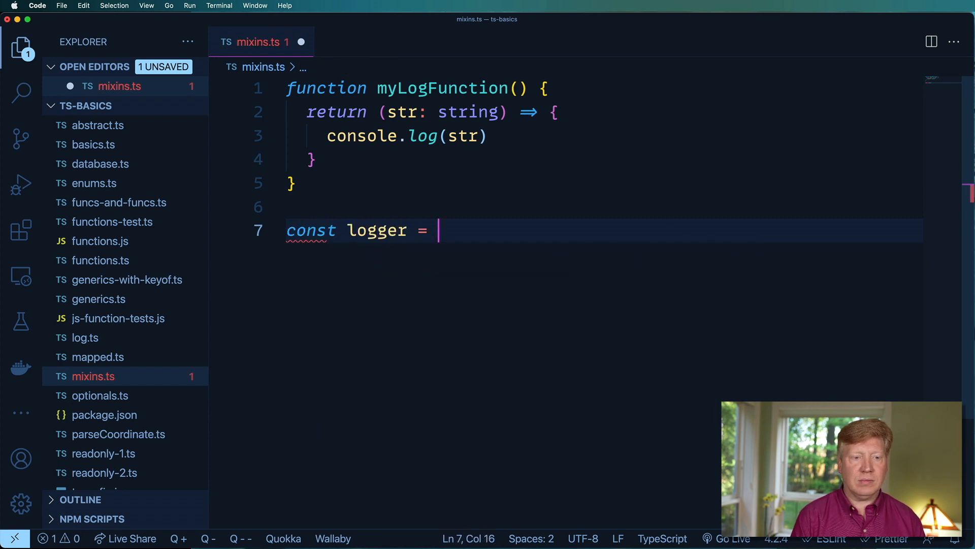
text(myLogFunction();)
text(logger(")
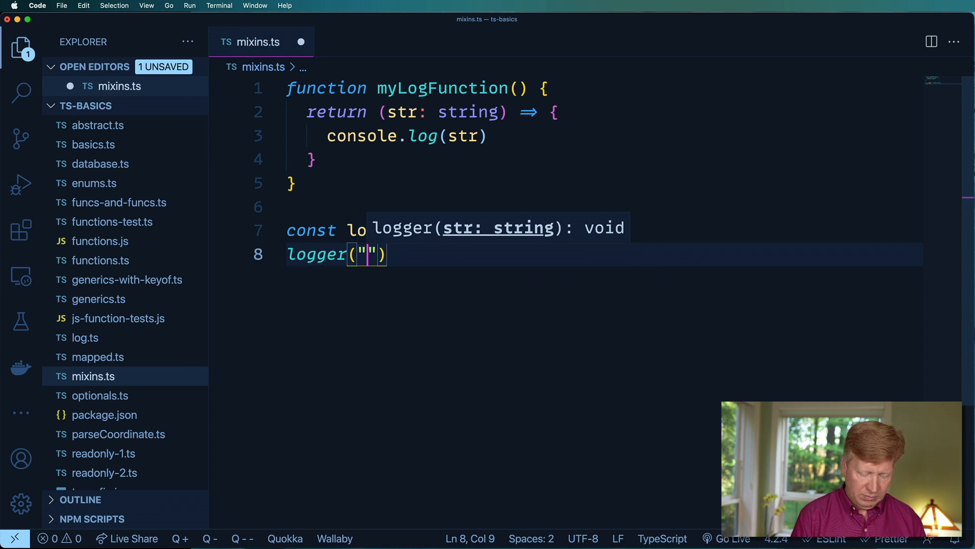
text(your stri)
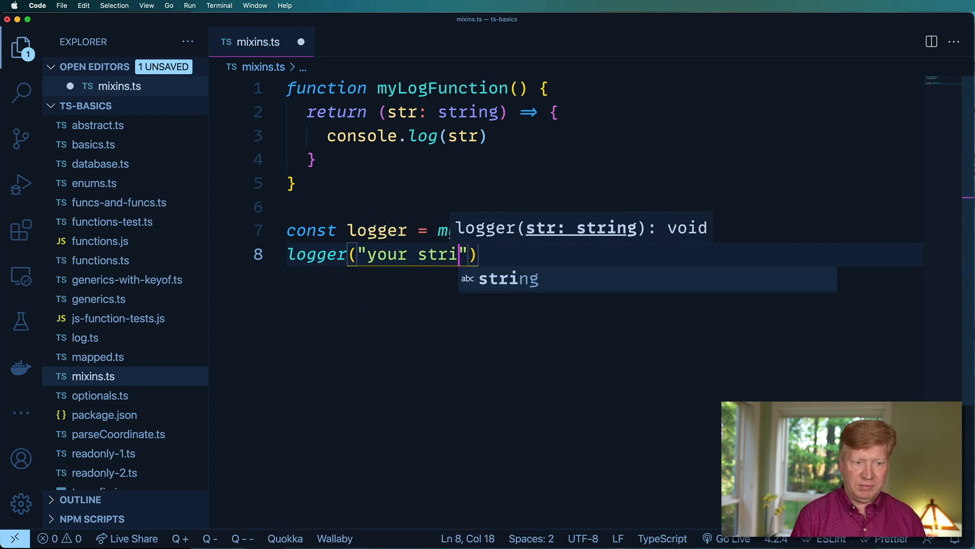
key(enter)
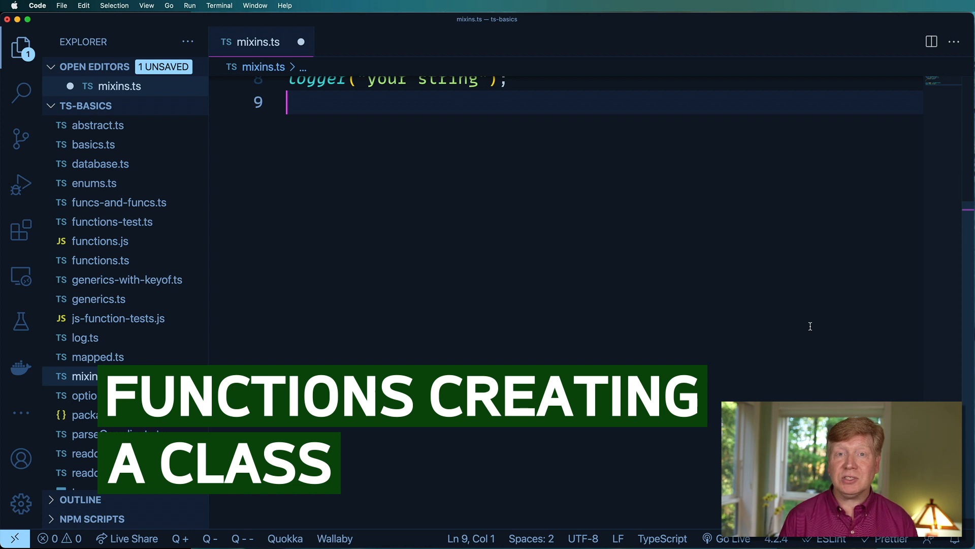
Write createLoggerClass returning class MyLoggerClass with a private completeLog string field.
text(function createL)
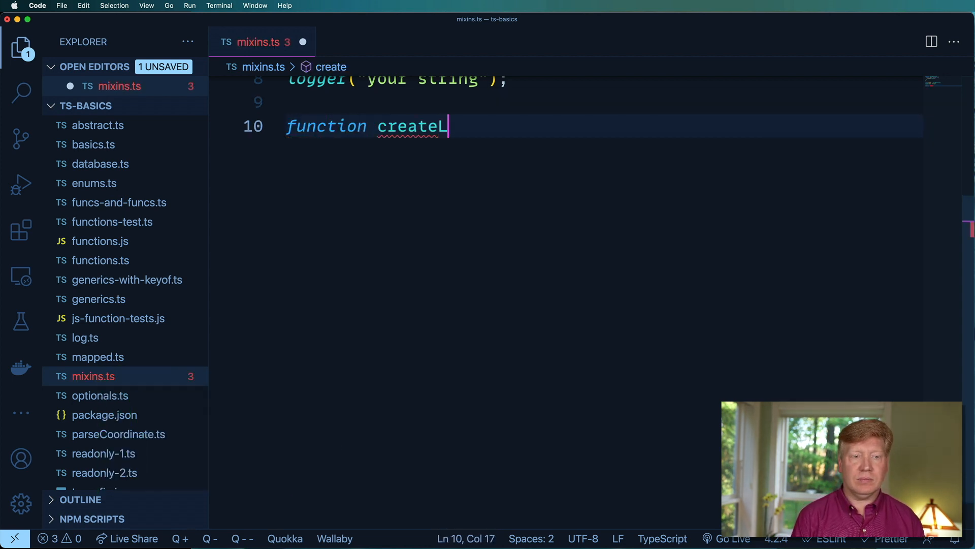
text(oggerClass() {)
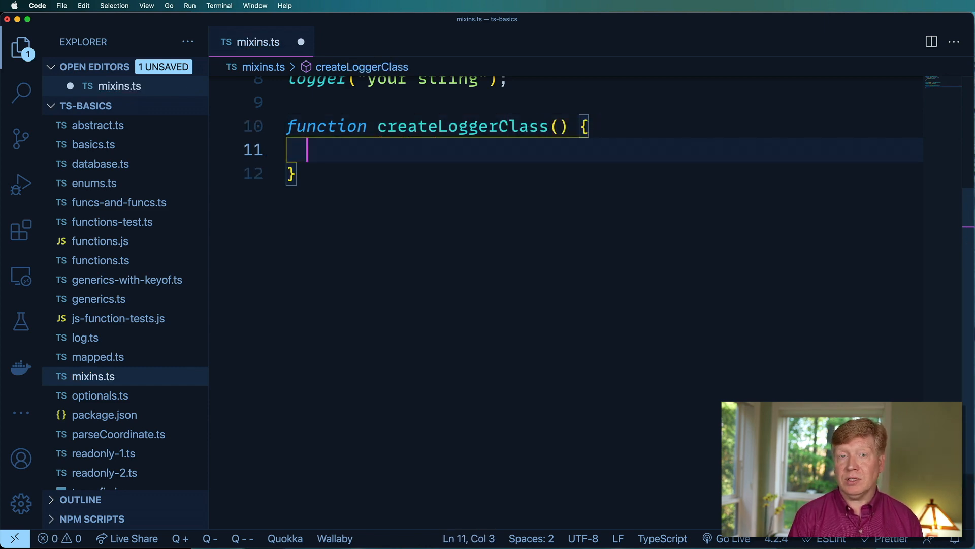
text(return class)
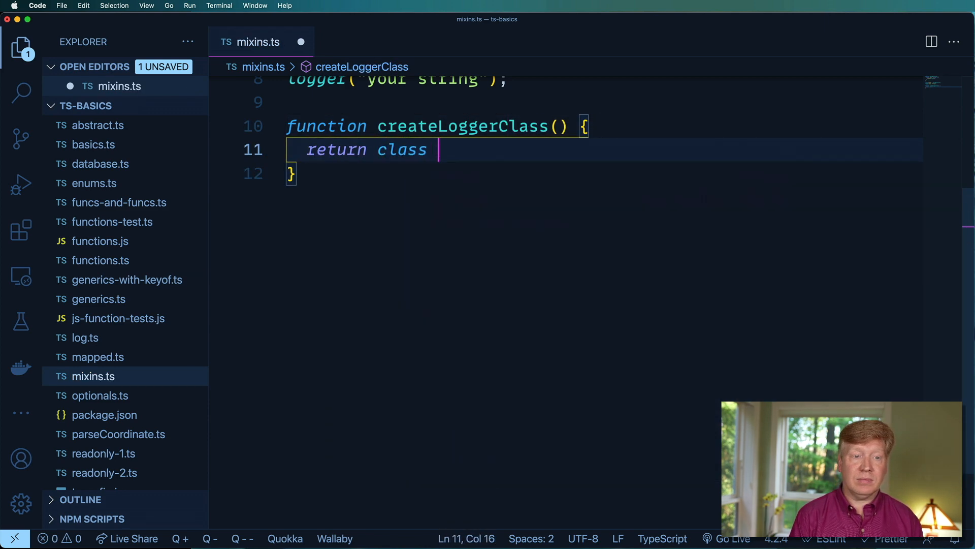
text(MyLogg)
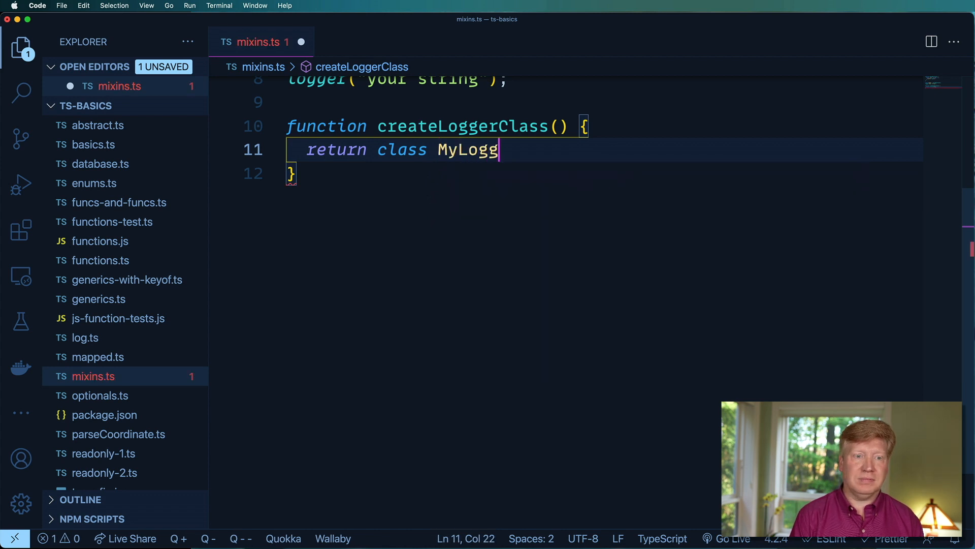
text(erClass {)
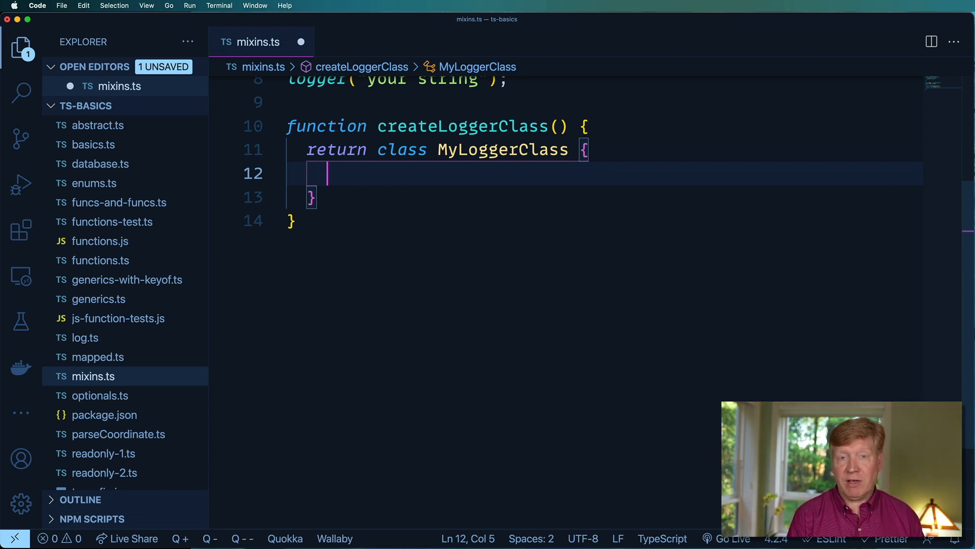
text(private)
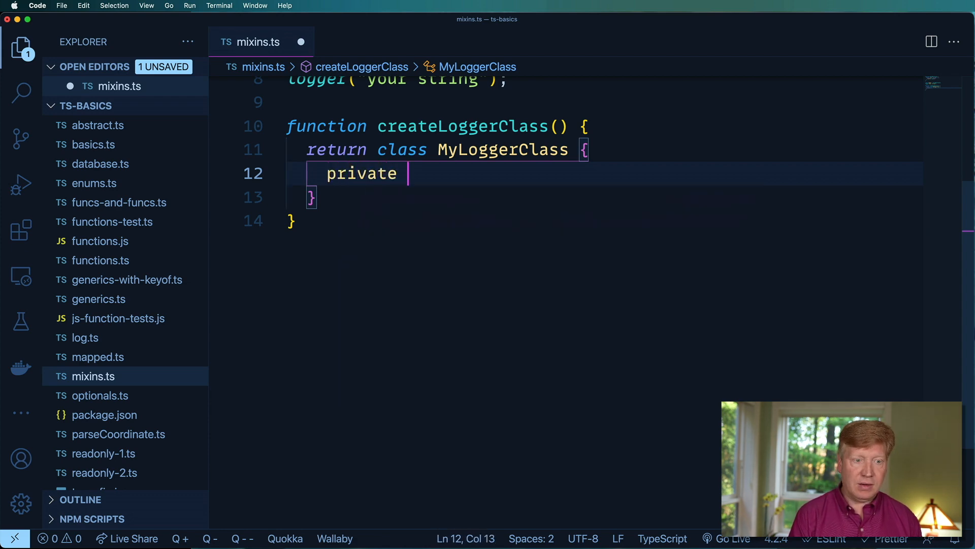
text(complete)
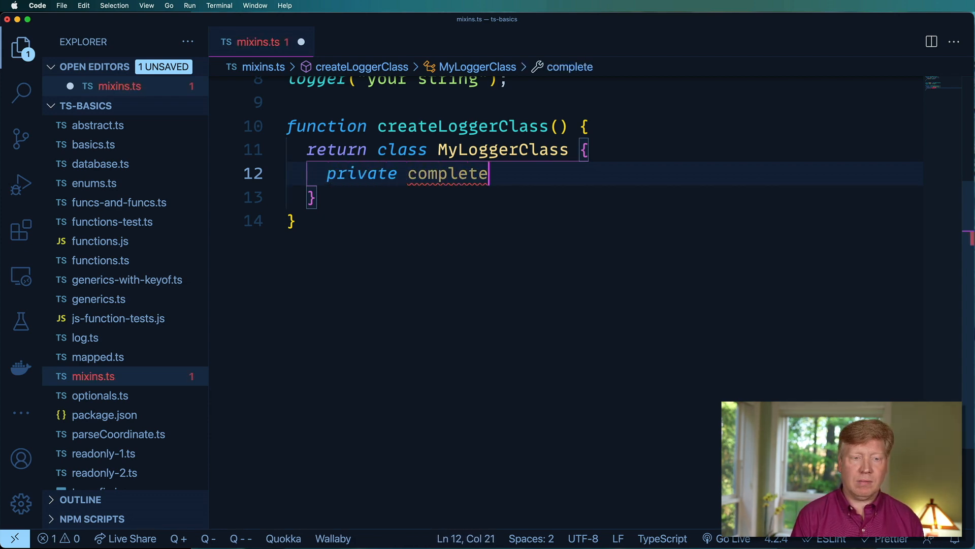
text(Log: string = "";)
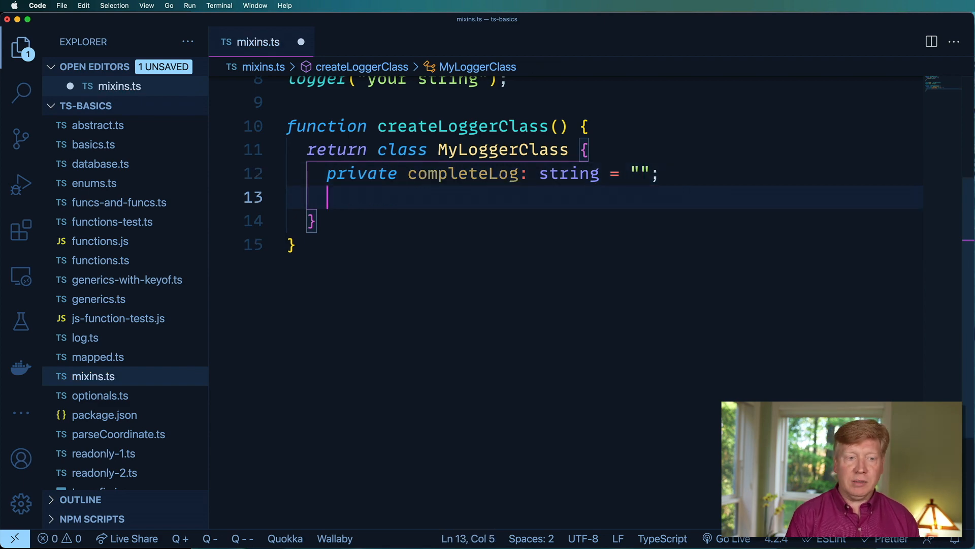
Add log(str) that console.logs and appends to completeLog, and dumpLog() returning completeLog.
text(log(st)
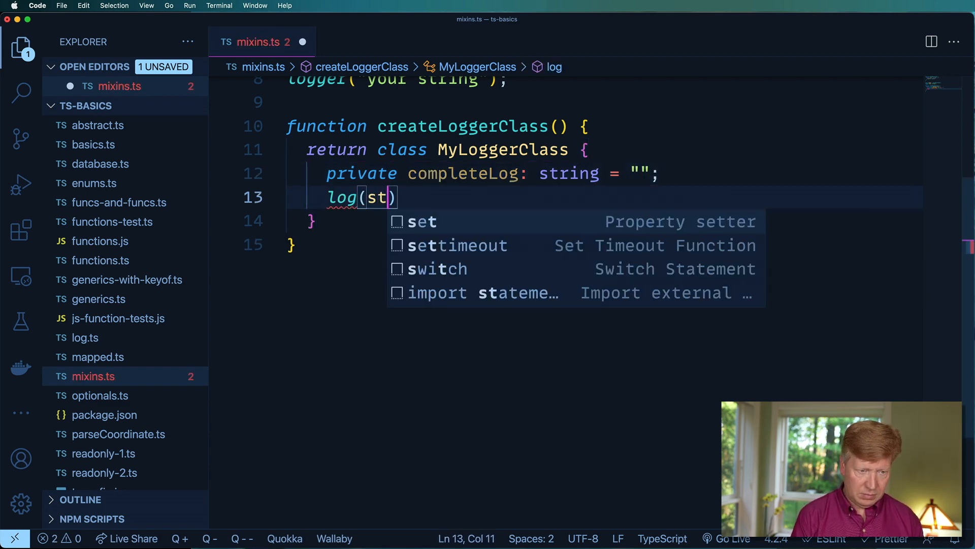
text(r: string) {)
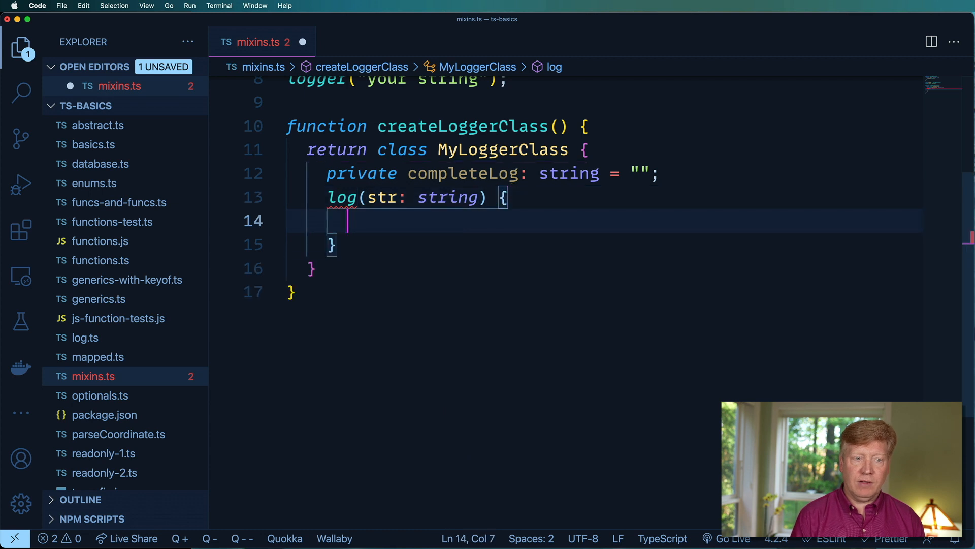
text(console.log(str);)
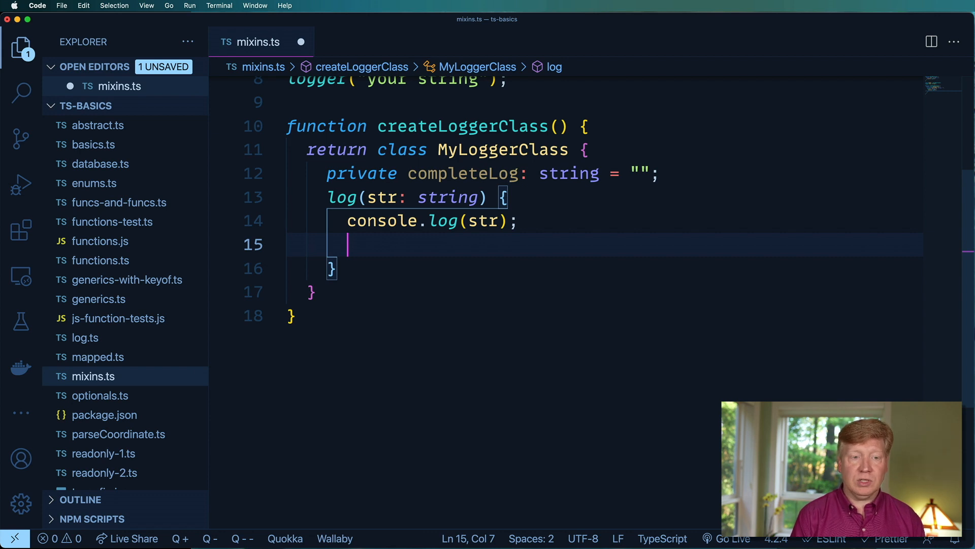
text(this.completeLog += str + "\)
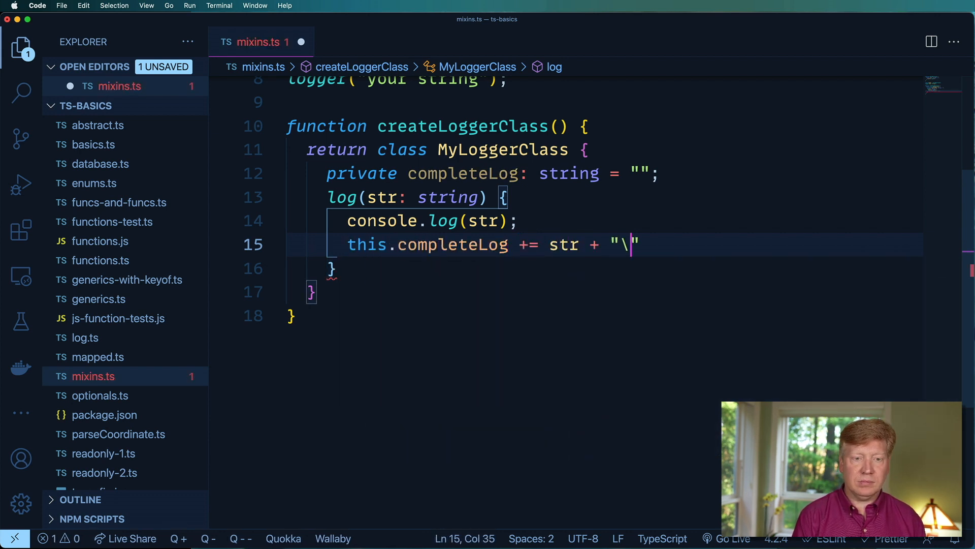
text(n";)
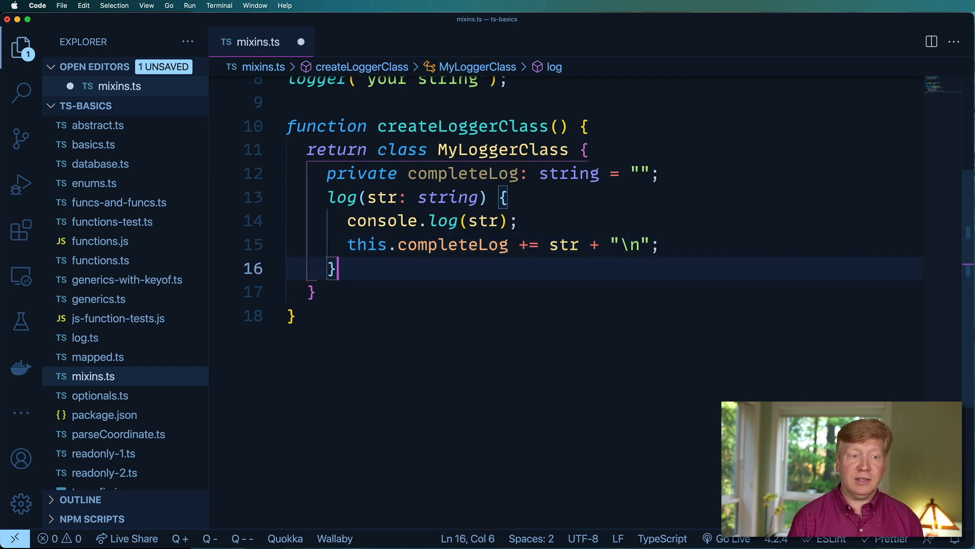
key(Return)
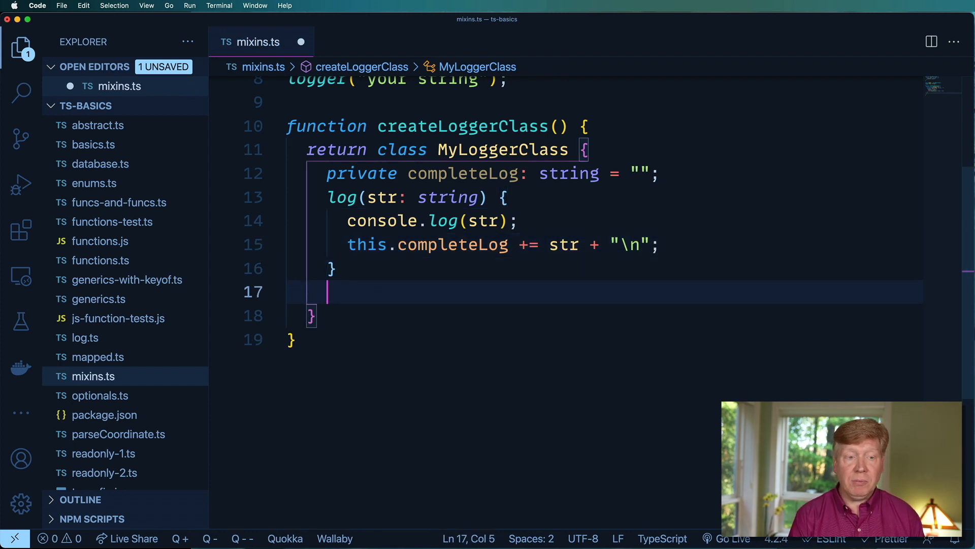
text(dumpLog() {)
text(return)
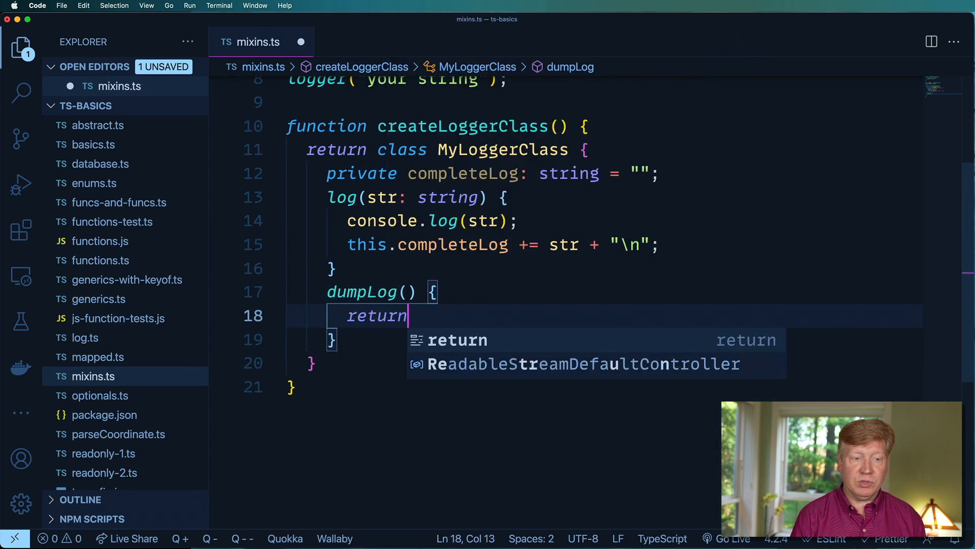
text(this.completeLog;)
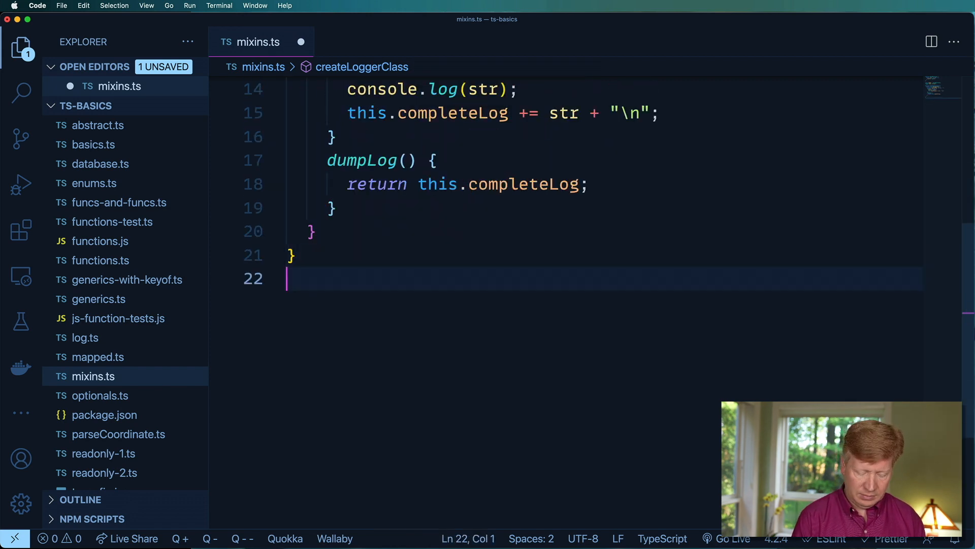
Create const MyLogger = createLoggerClass() and instantiate it as logger2 with new.
text(const M)
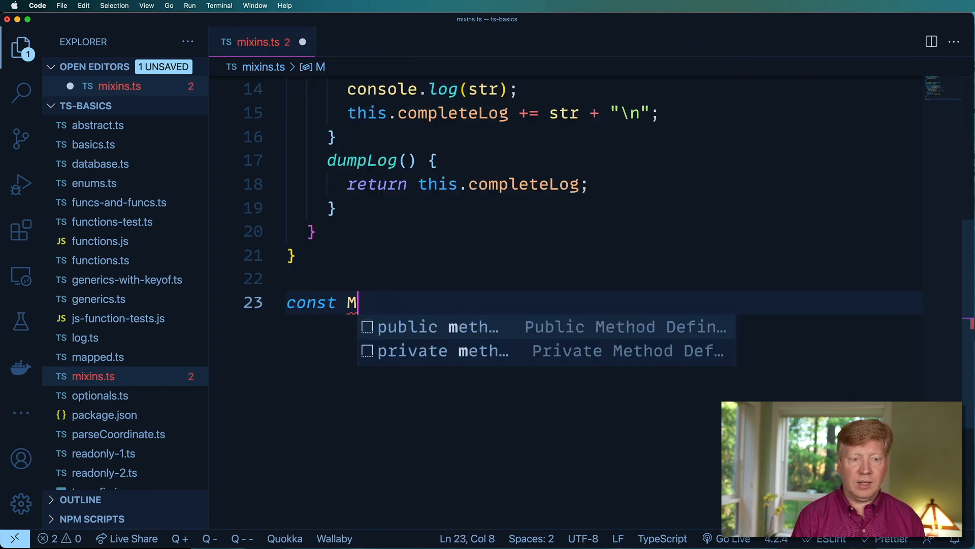
text(yLogger =)
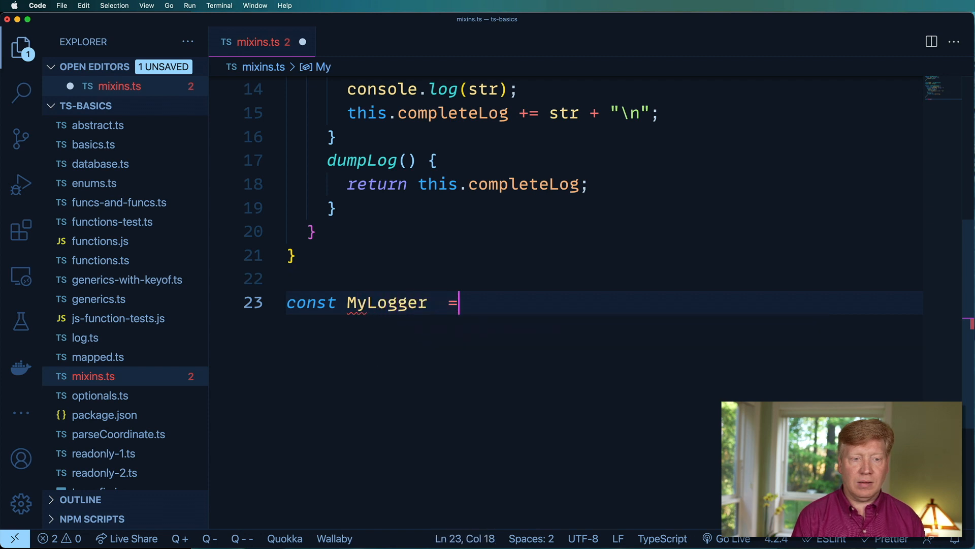
text(createLoggerClass();)
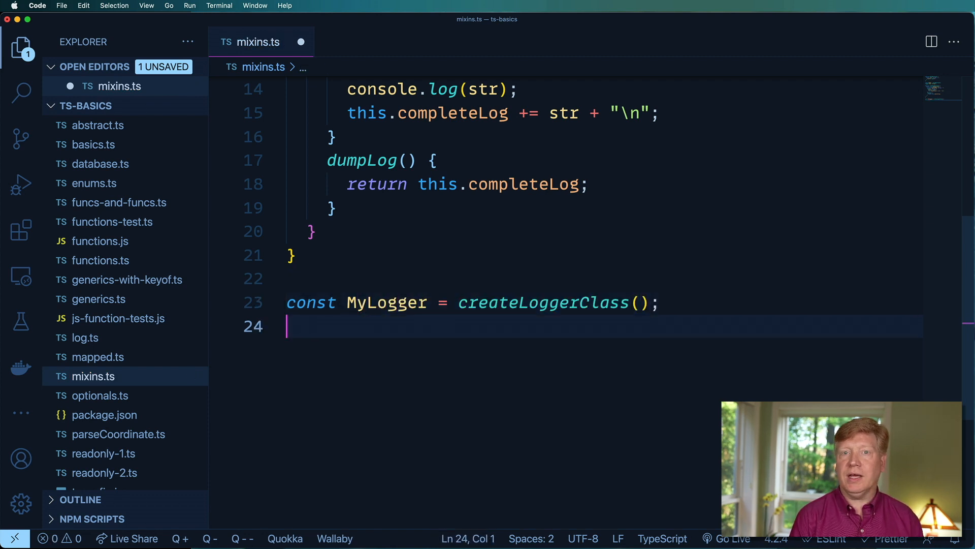
text(const logger2 = new)
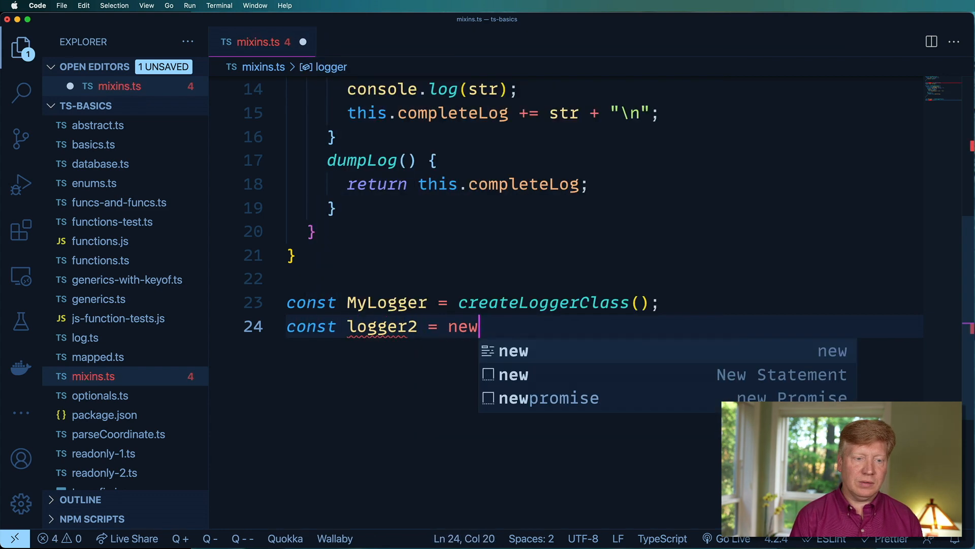
text(MyLogger)
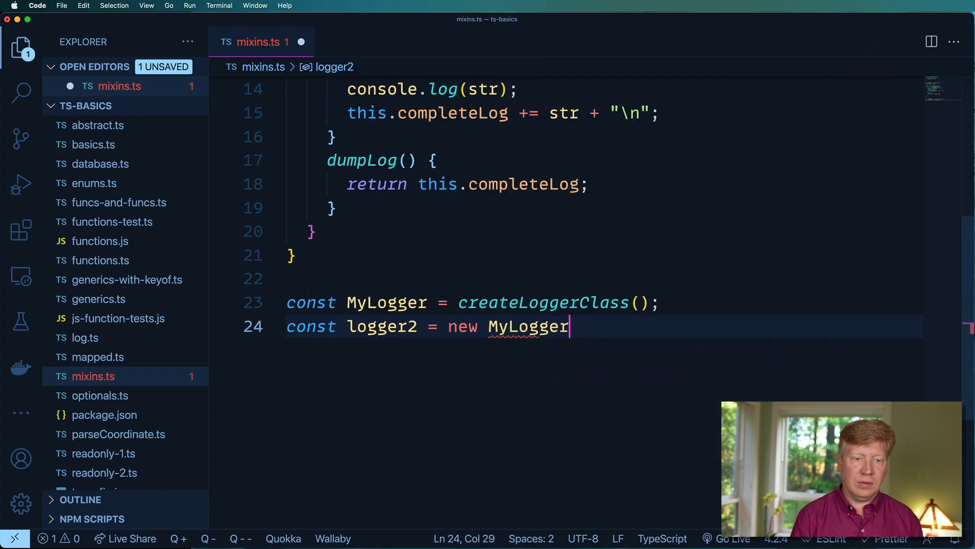
text(();)
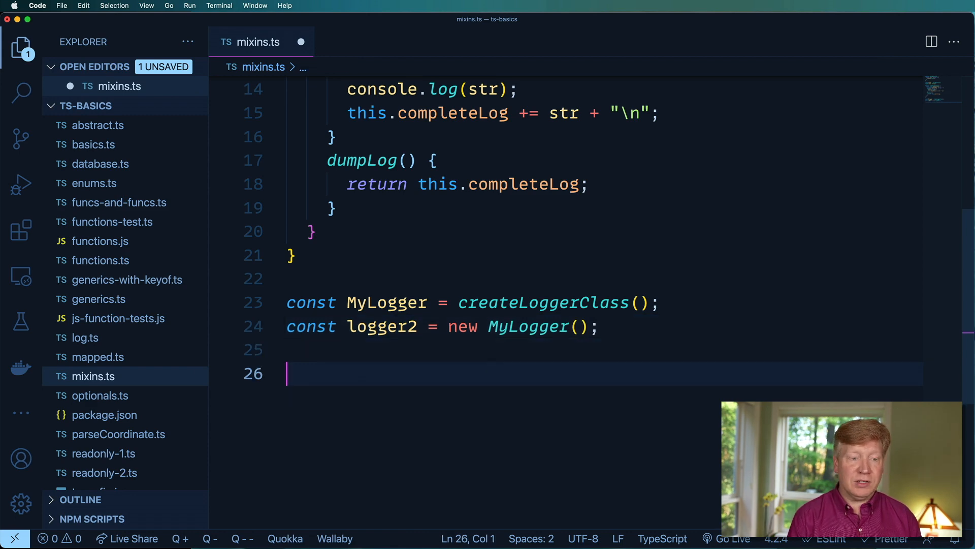
Call logger2.log("Foo"), console.log its dumpLog(), and save mixins.ts.
text(logger2.log("Foo)
text(console.log(logg2)
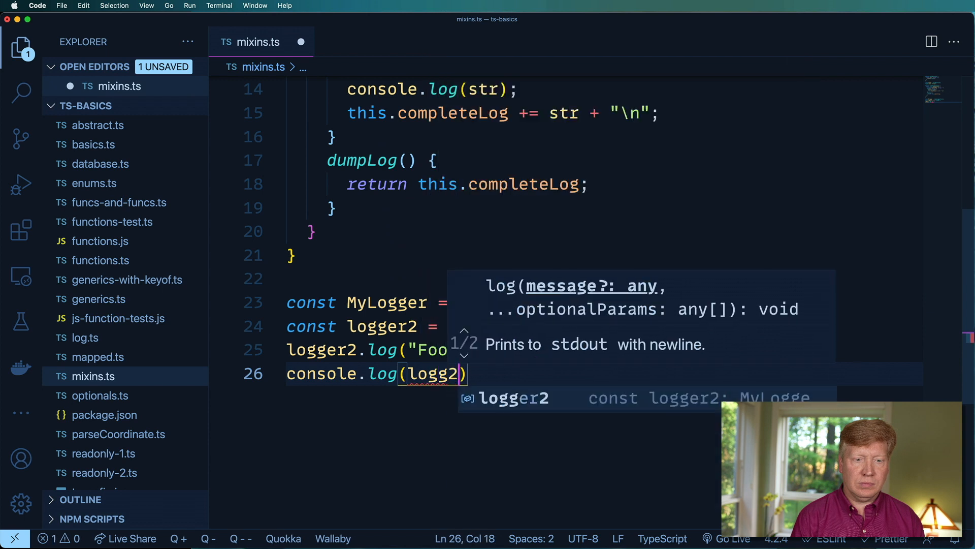
text(.dumpLog()
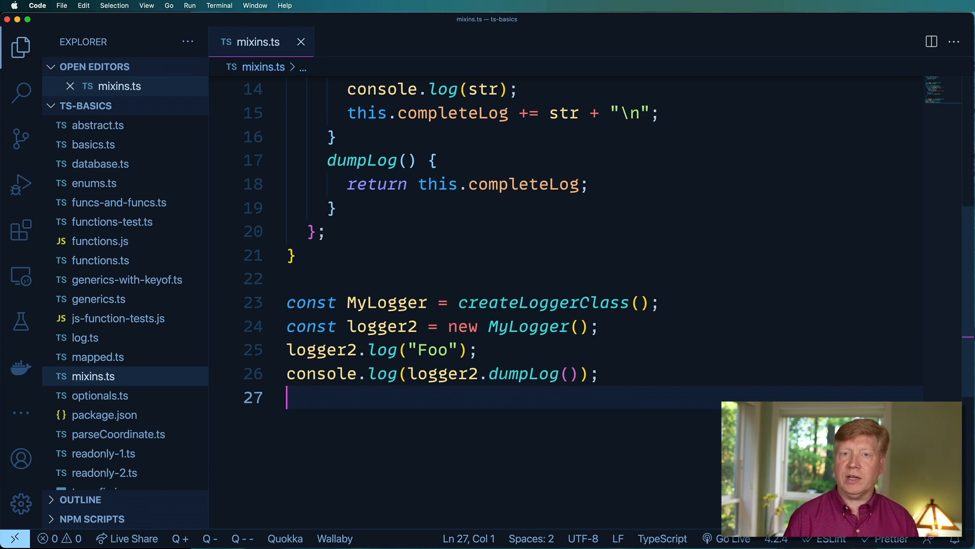
key(Ctrl+`)
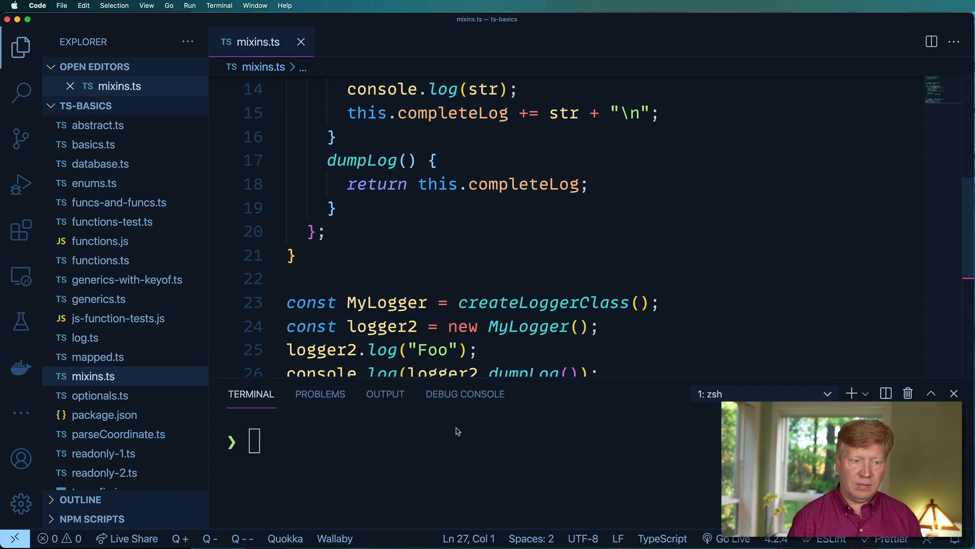
Run npx ts-node mixins.ts in the terminal, confirming it prints "your string" and "Foo" twice.
text(n)
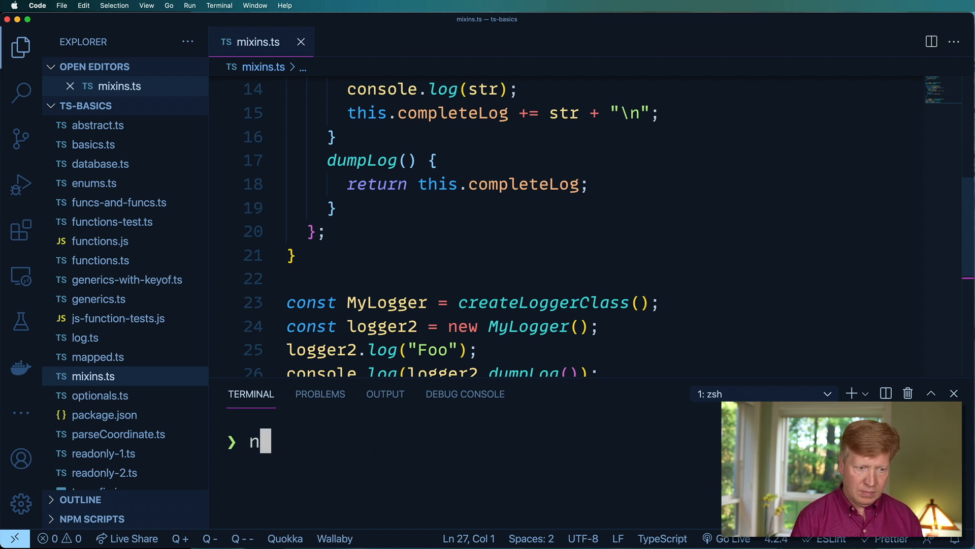
text(px)
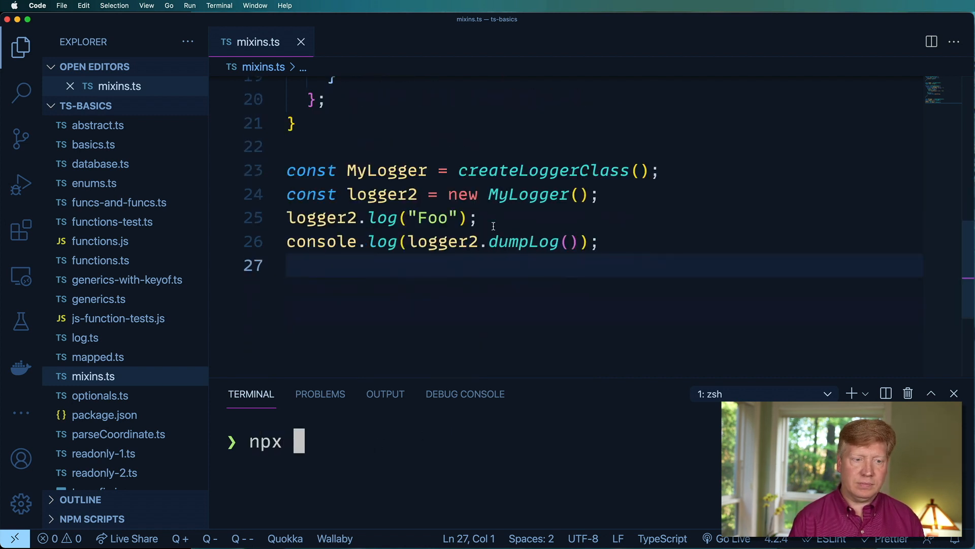
text(ts-node)
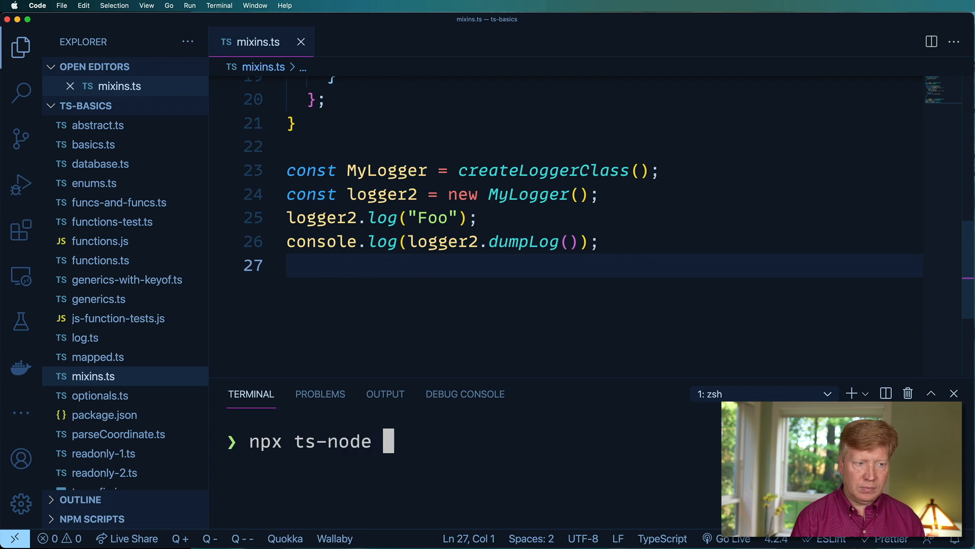
text(mixins.ts)
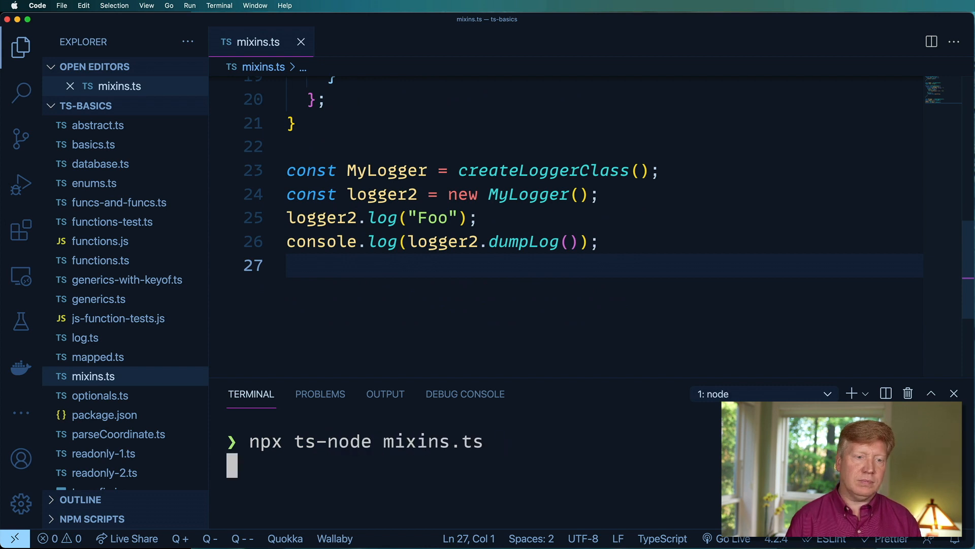
key(Return)
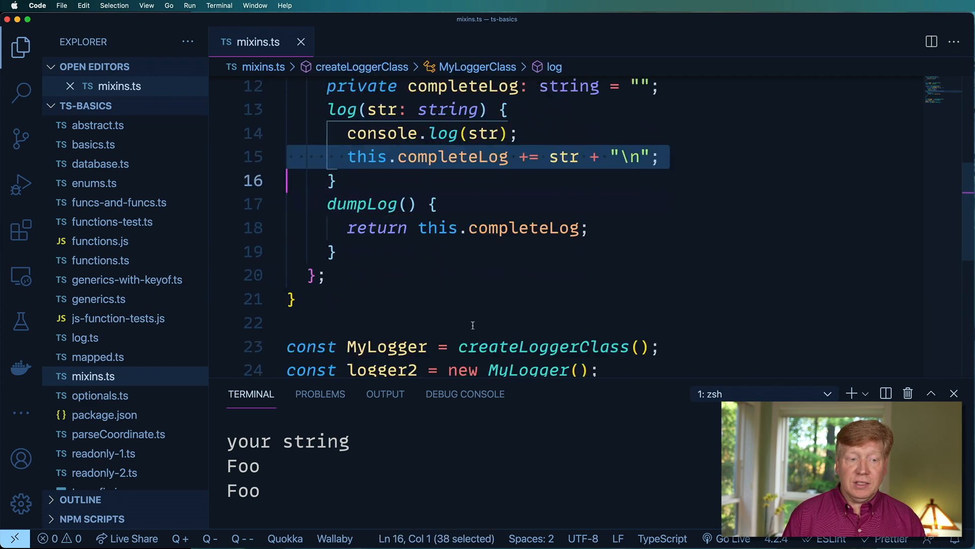
scroll(down, 3)
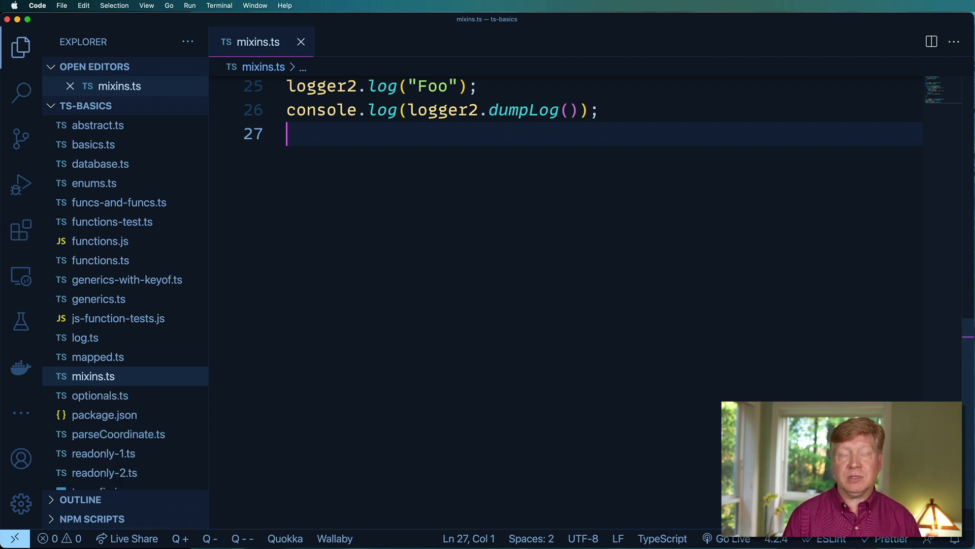
Write generic CreateSimpleMemoryDatabase<T> returning class SimpleMemoryDatabase with private db: Record<string, T> = {}.
text(function CreateSimple)
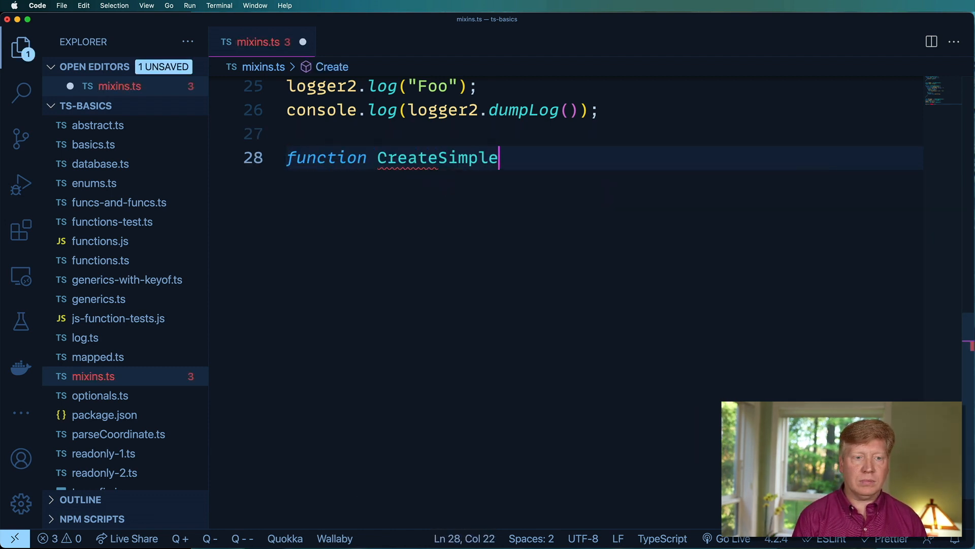
text(MemoryData)
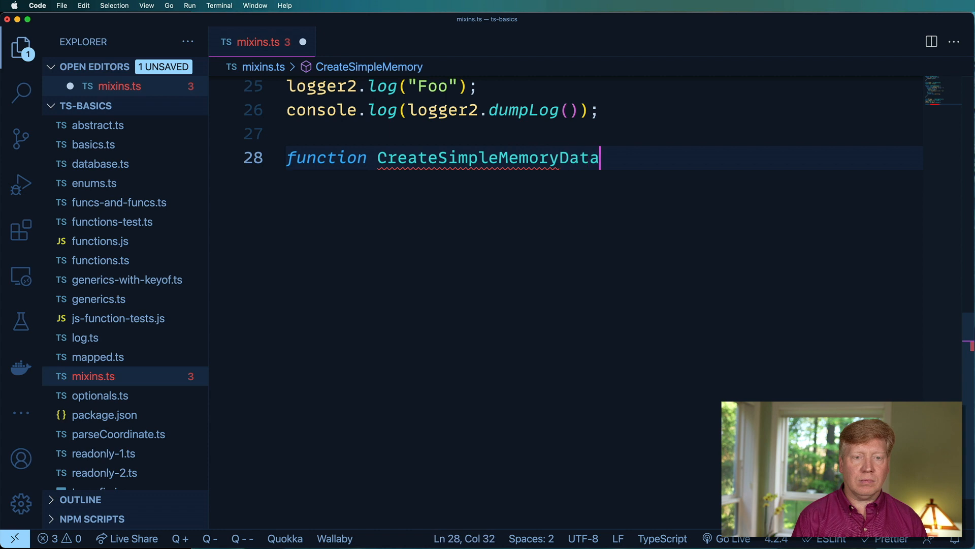
text(base<T)
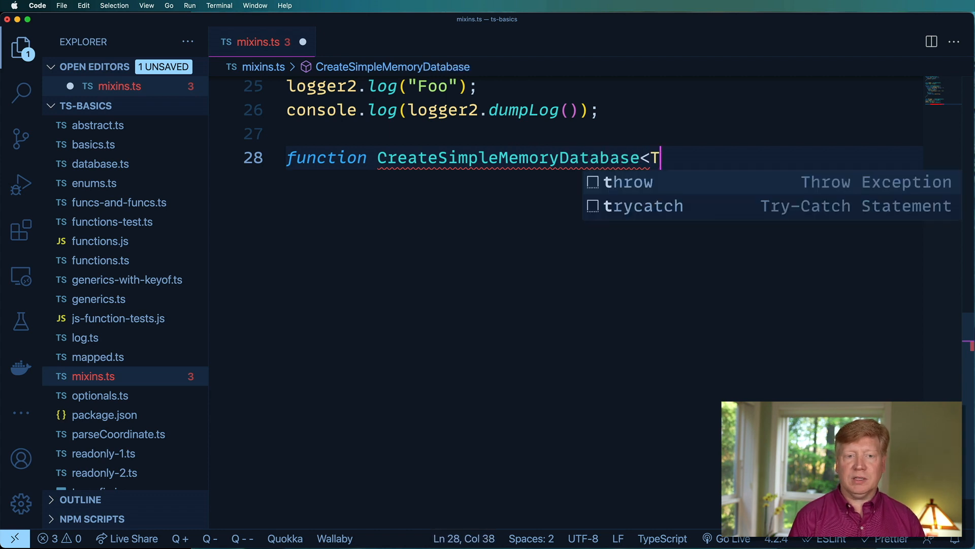
text(>() {)
text(return)
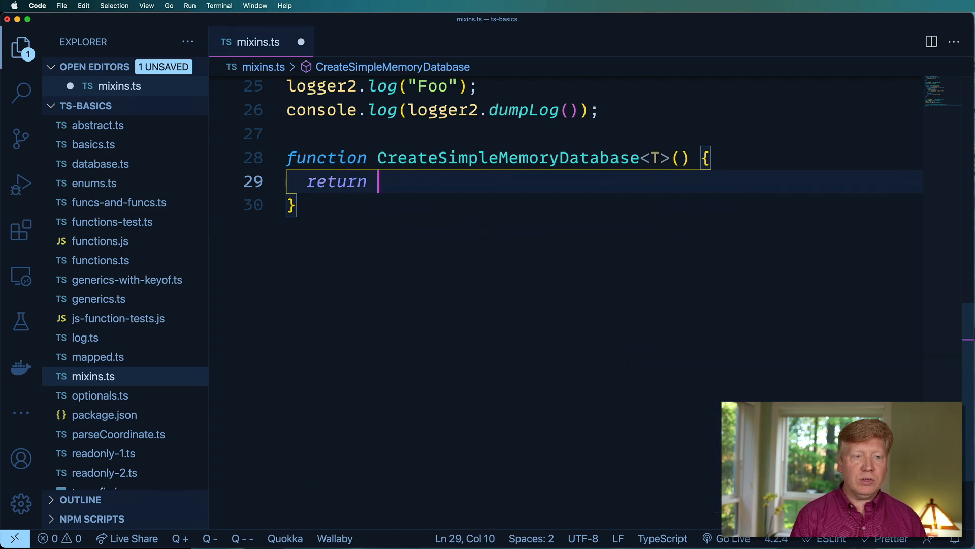
text(class Simp)
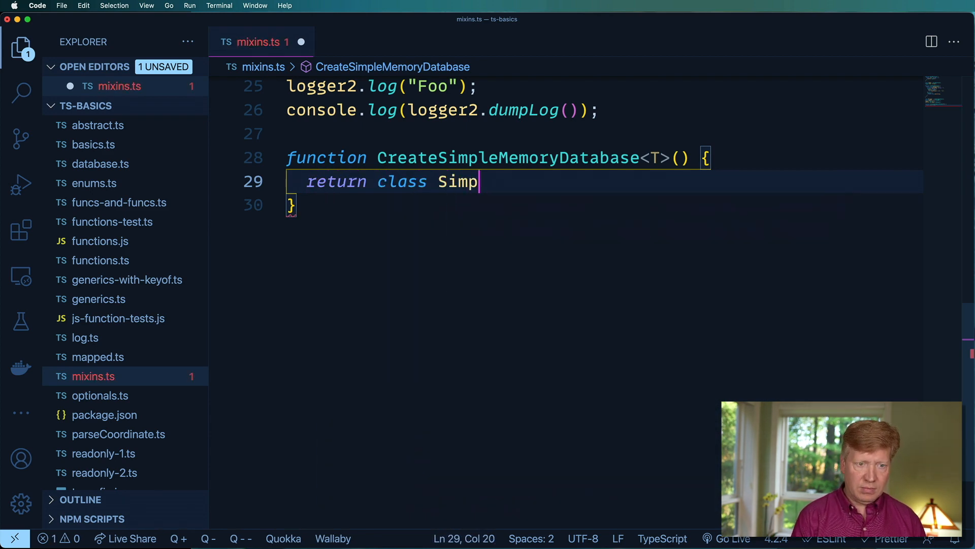
text(leMemory)
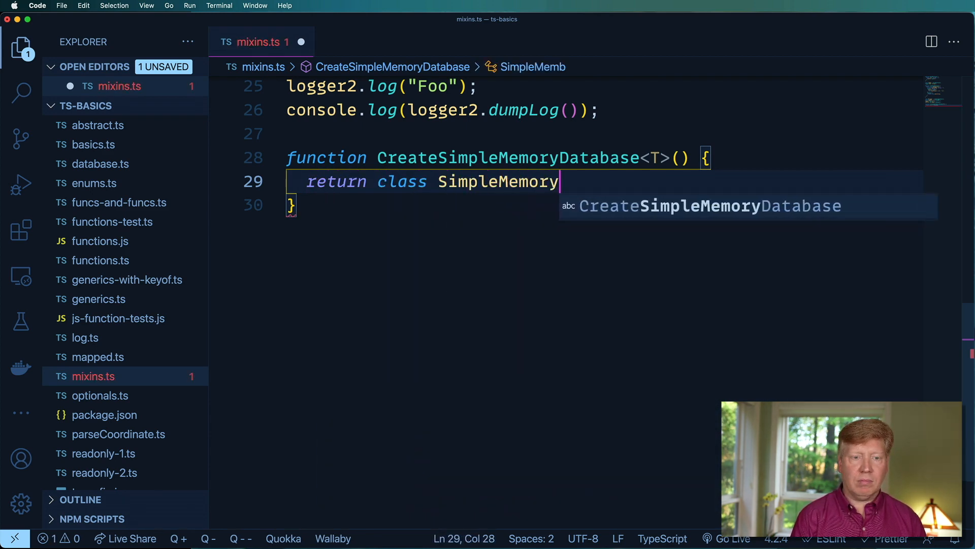
text(Database {)
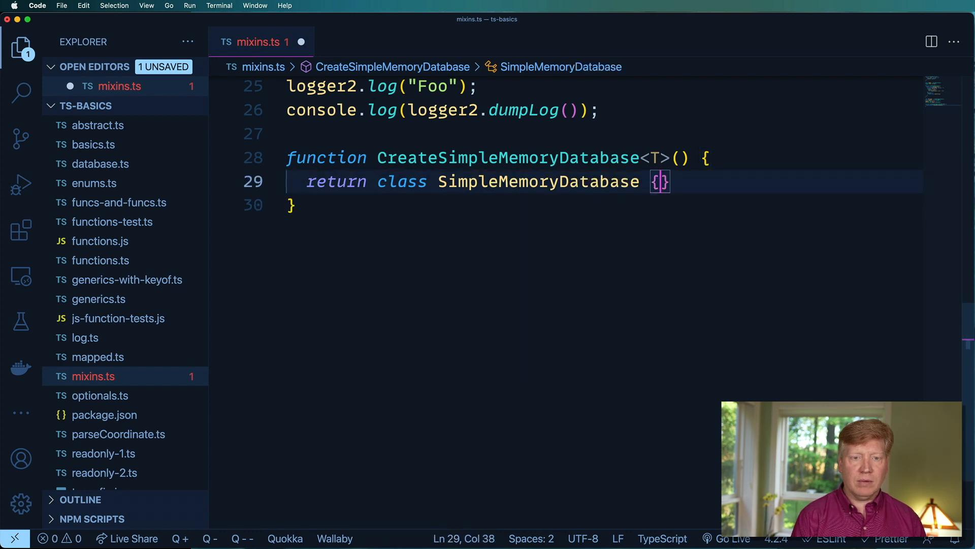
text(private db:)
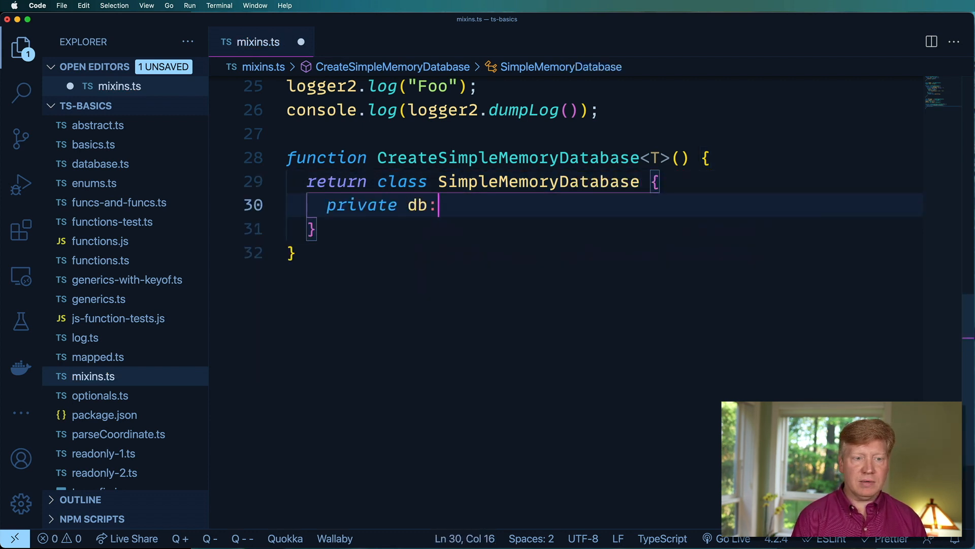
text(Record<string,)
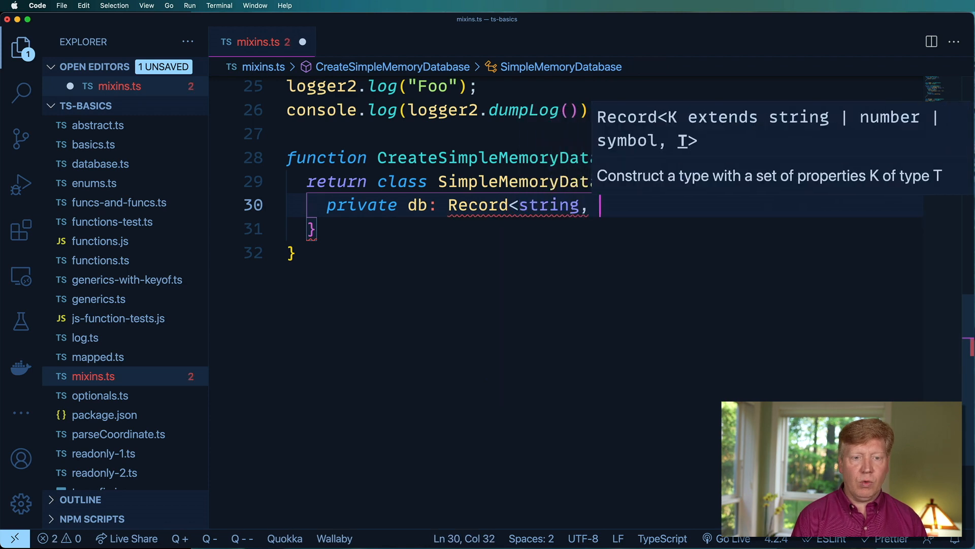
text(T> = {};)
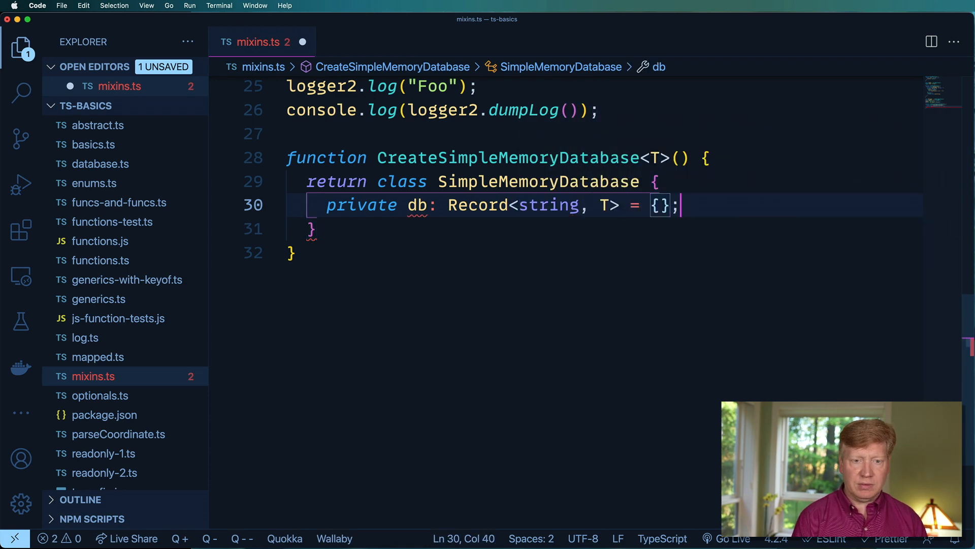
key(Enter)
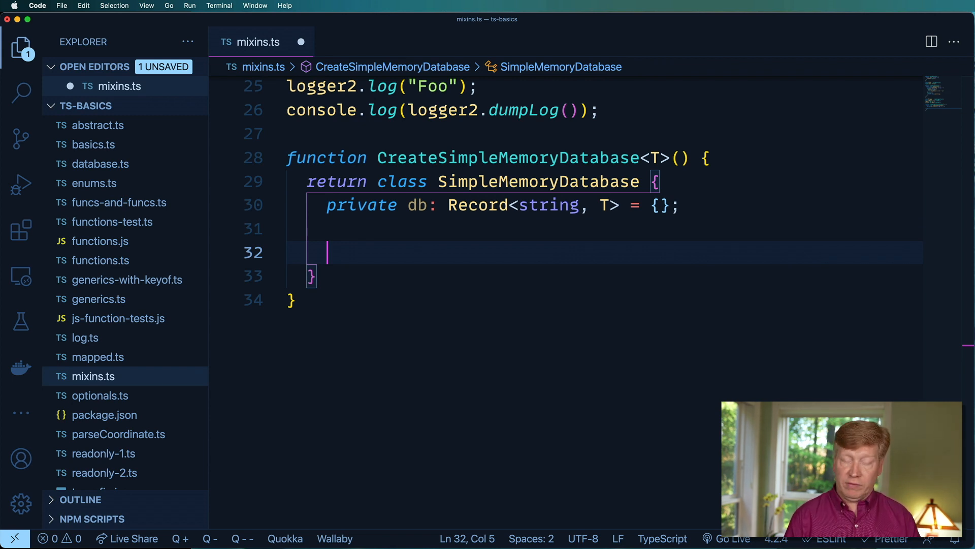
Add set(id: string, value: T) storing value in this.db[id].
text(set())
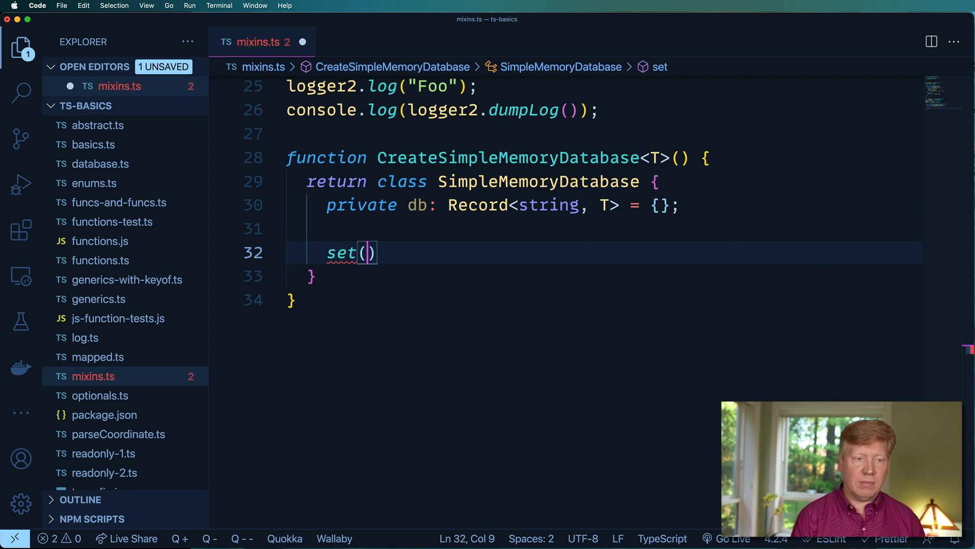
text(id: string, value:)
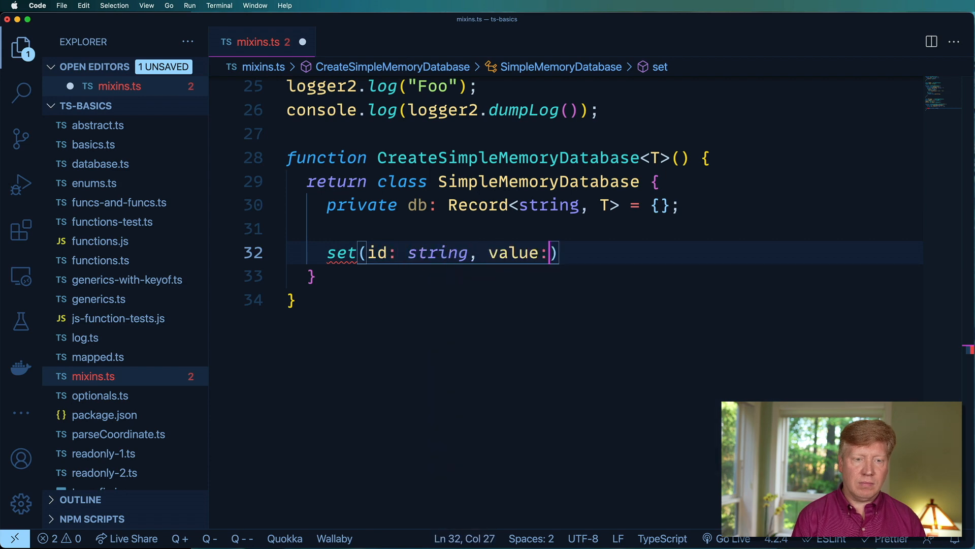
text(T) {)
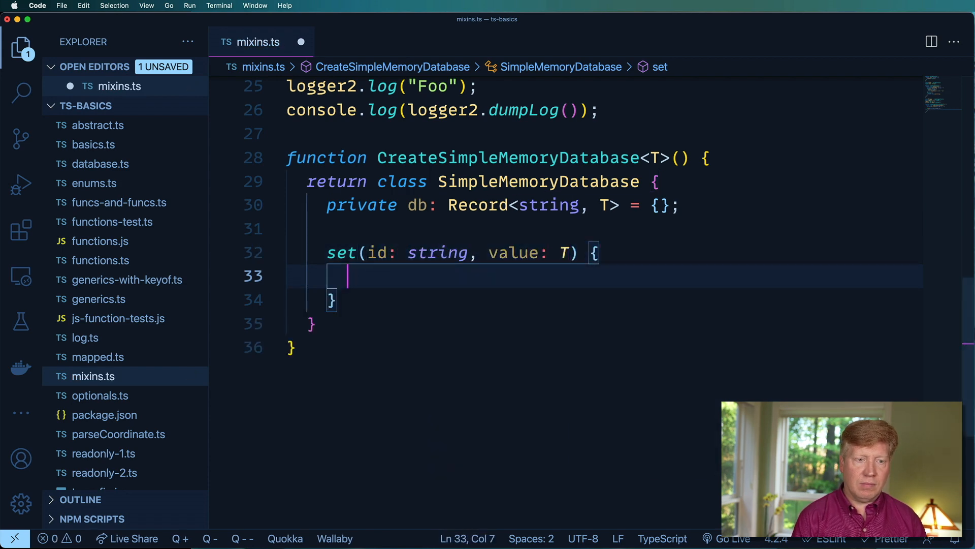
text(this.db[id])
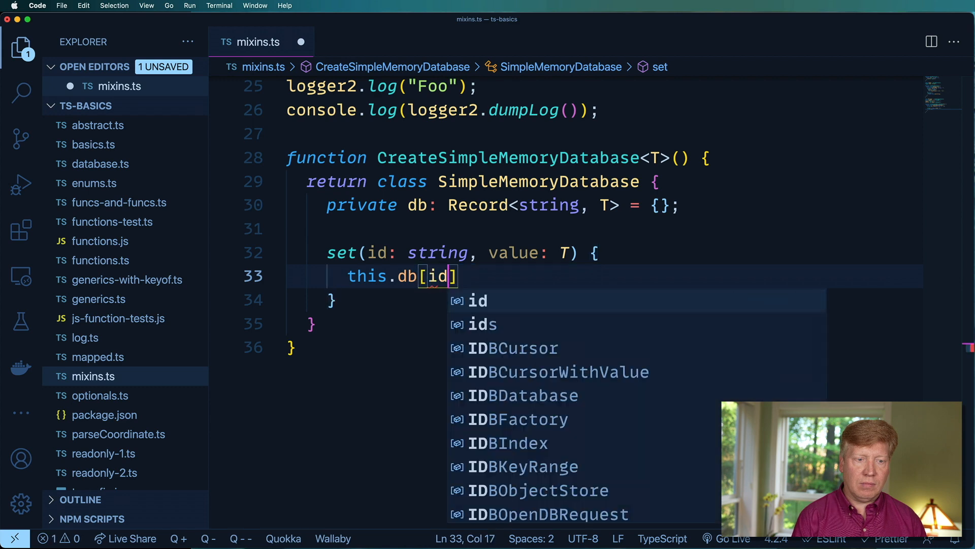
text(= value;)
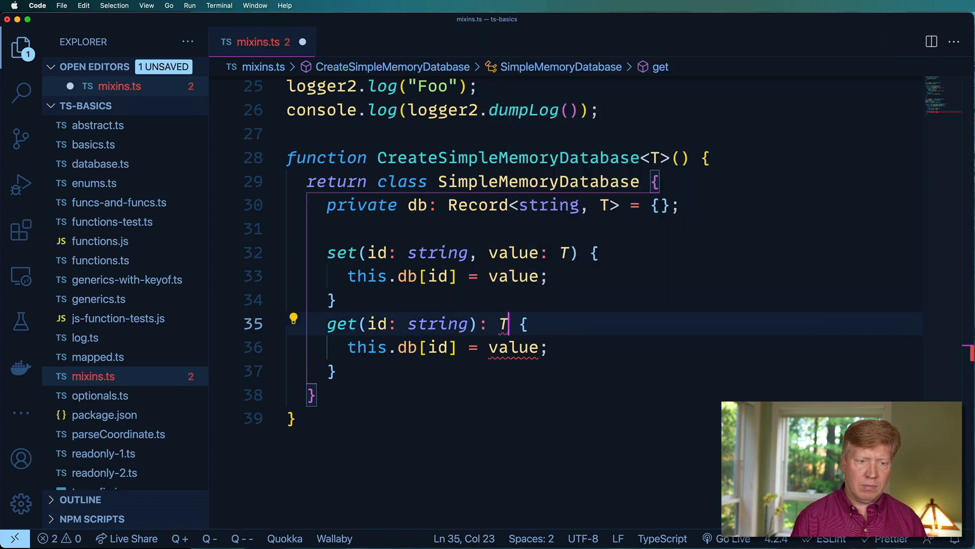
Make get return this.db[id] and add getObject(): object returning this.db.
click(398, 347)
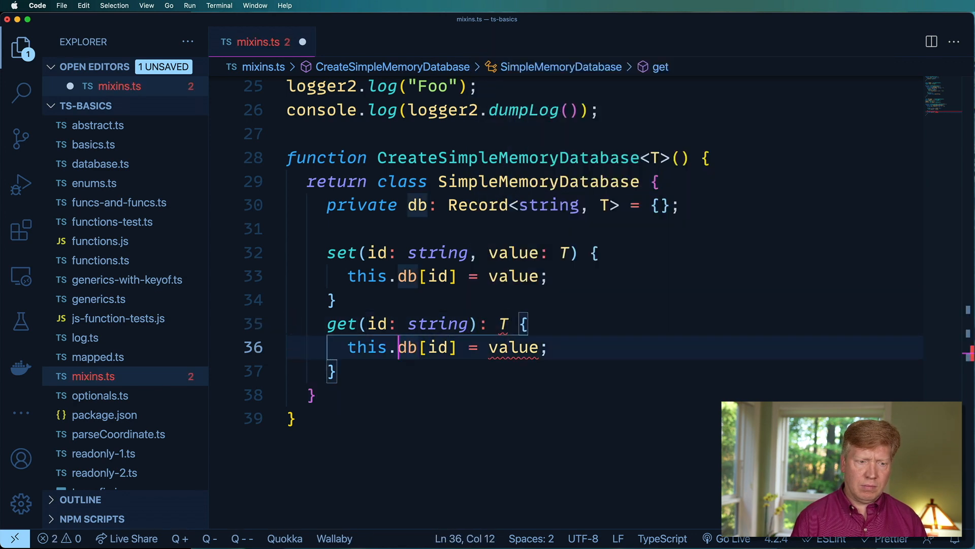
text(return)
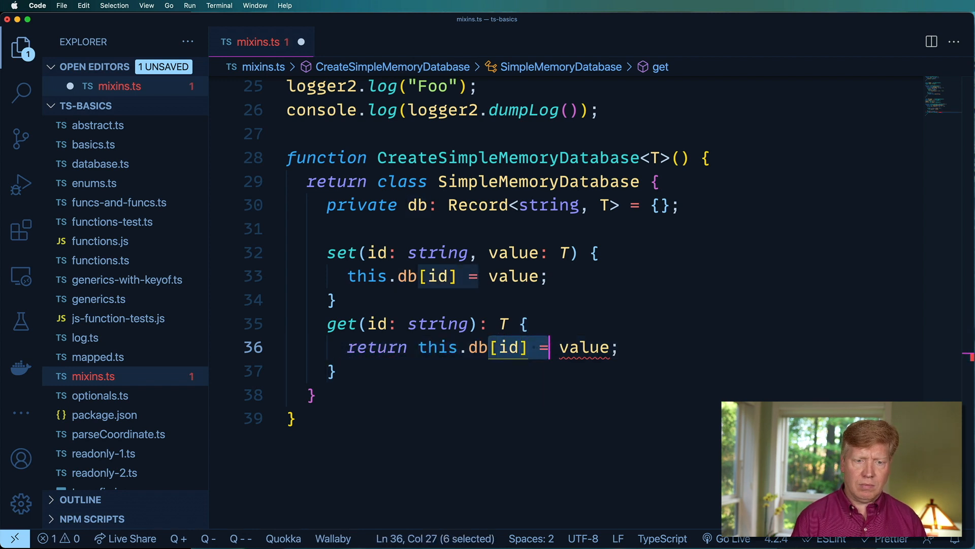
text(get)
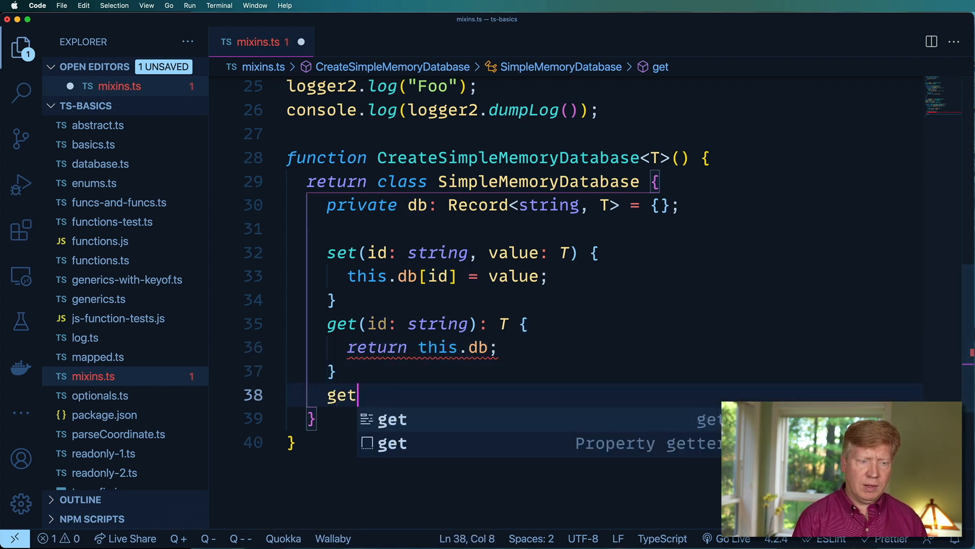
text(Object())
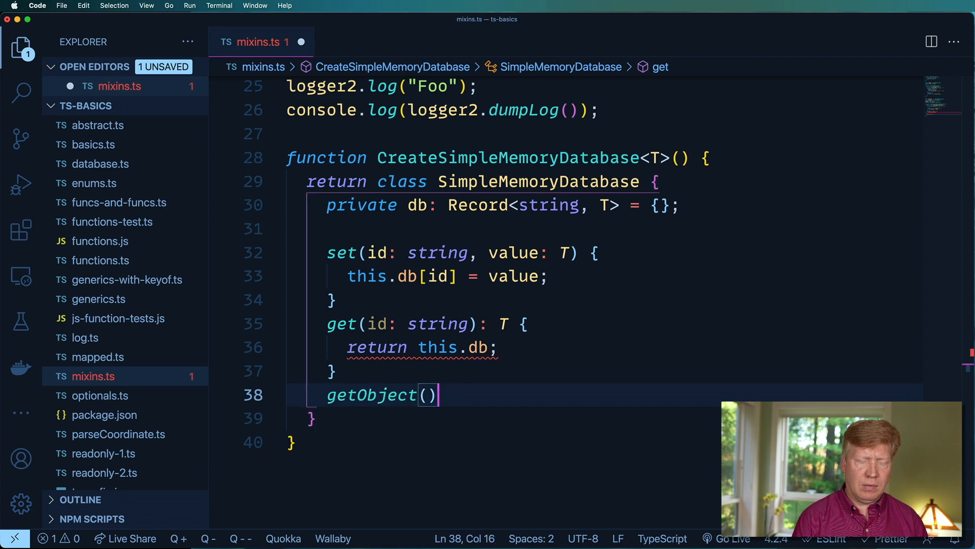
text(: object {)
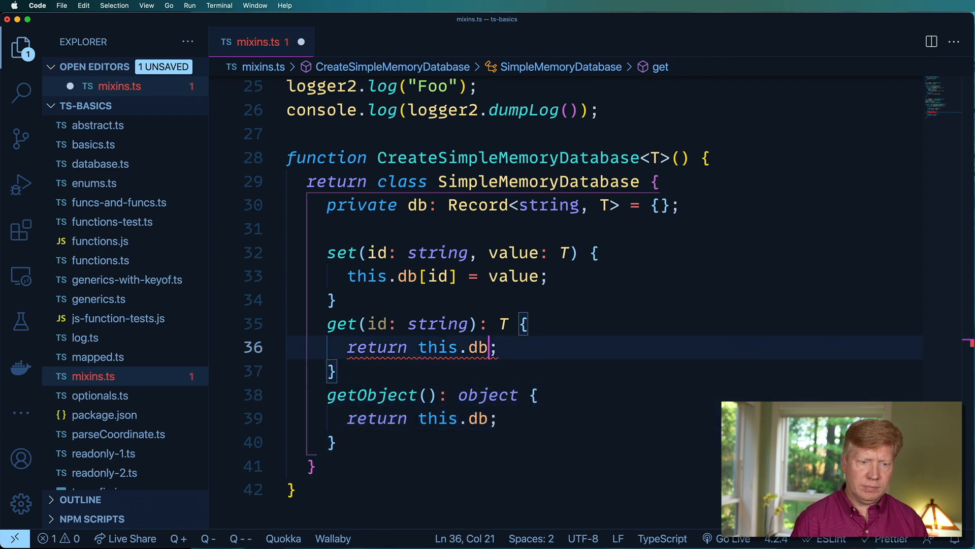
text([id])
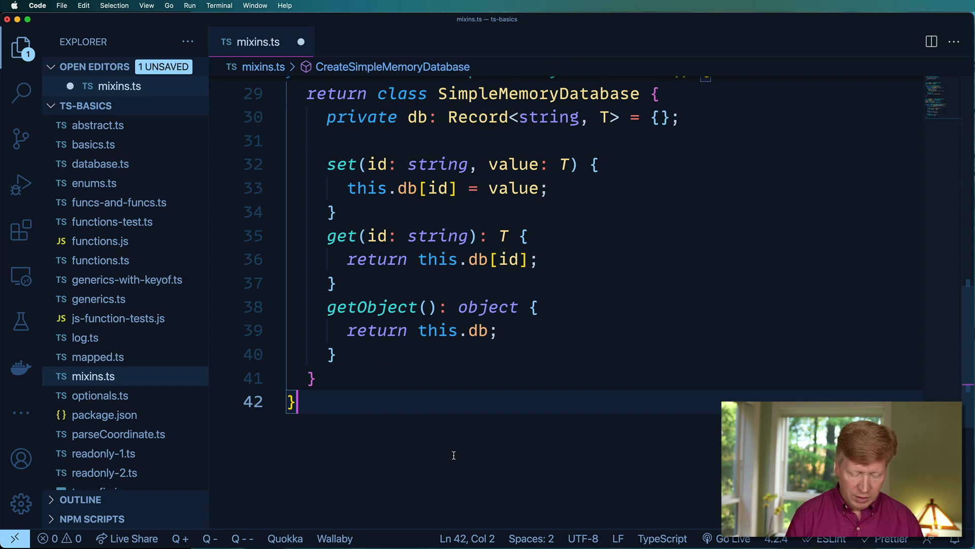
Create StringDatabase = CreateSimpleMemoryDatabase<string>(), instantiate sbd1, and set "a" to "hello".
text(const StringDat)
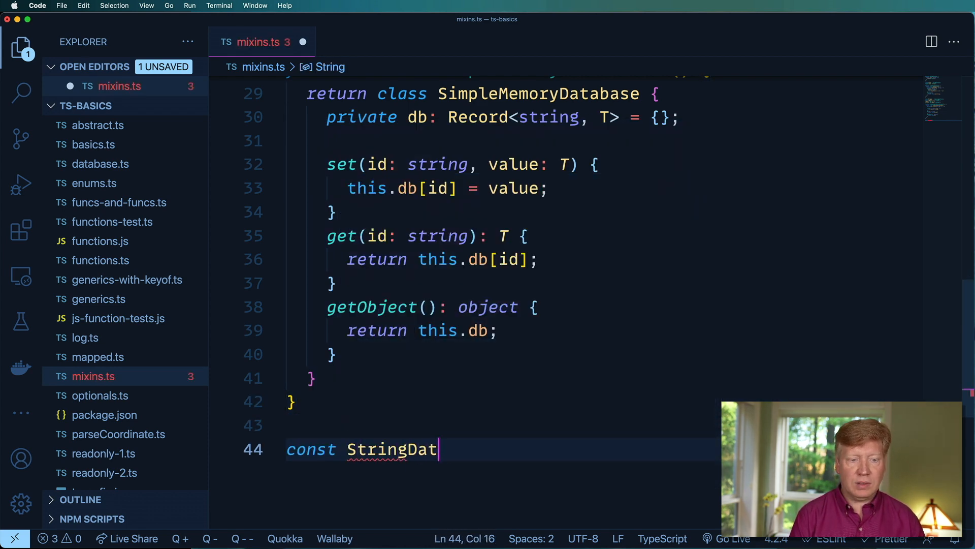
text(abase =)
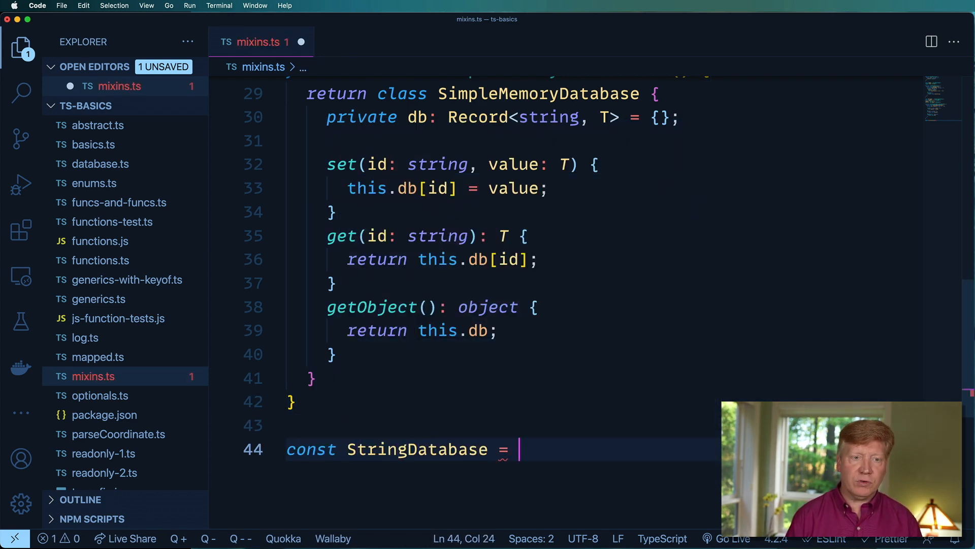
scroll(down, 3)
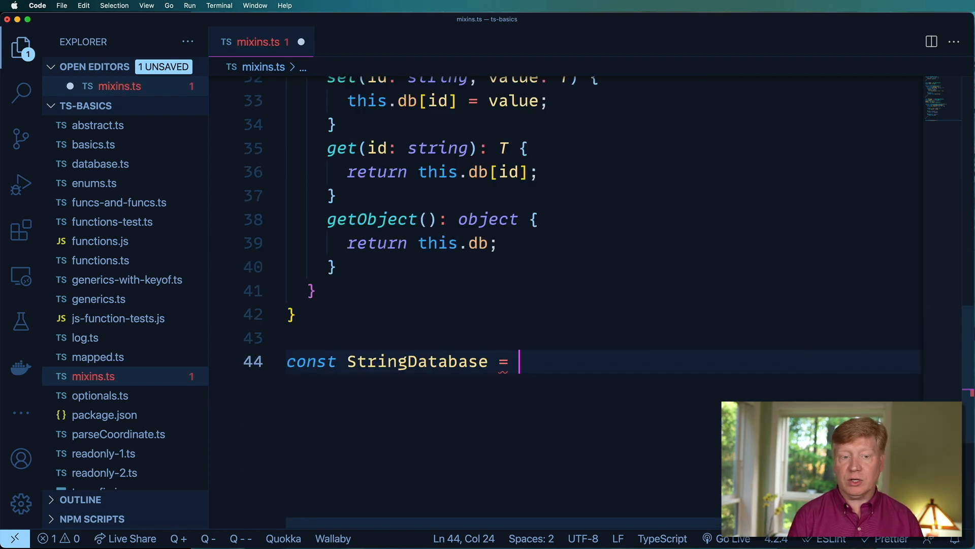
text(CreateSimpleMemoryDatabase<string>();)
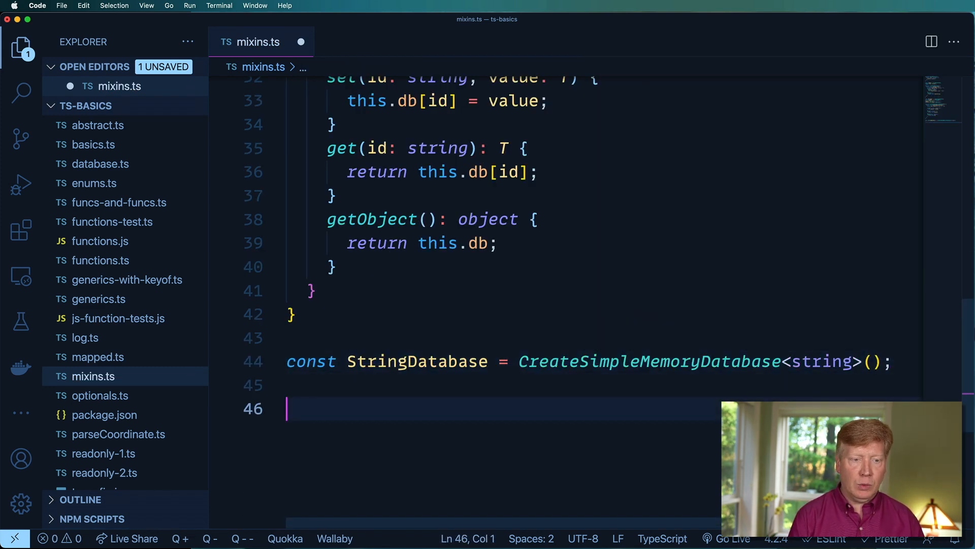
text(const s)
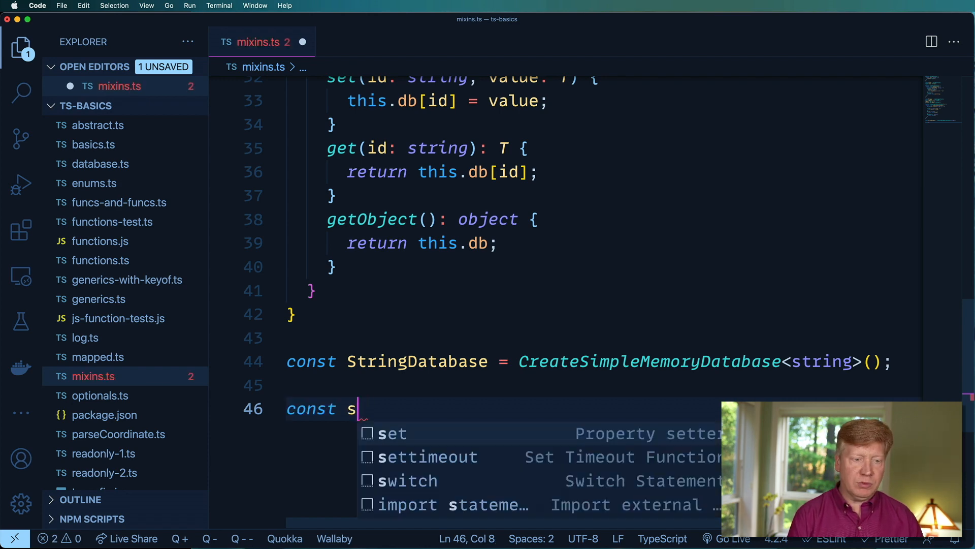
text(bd1 = new S)
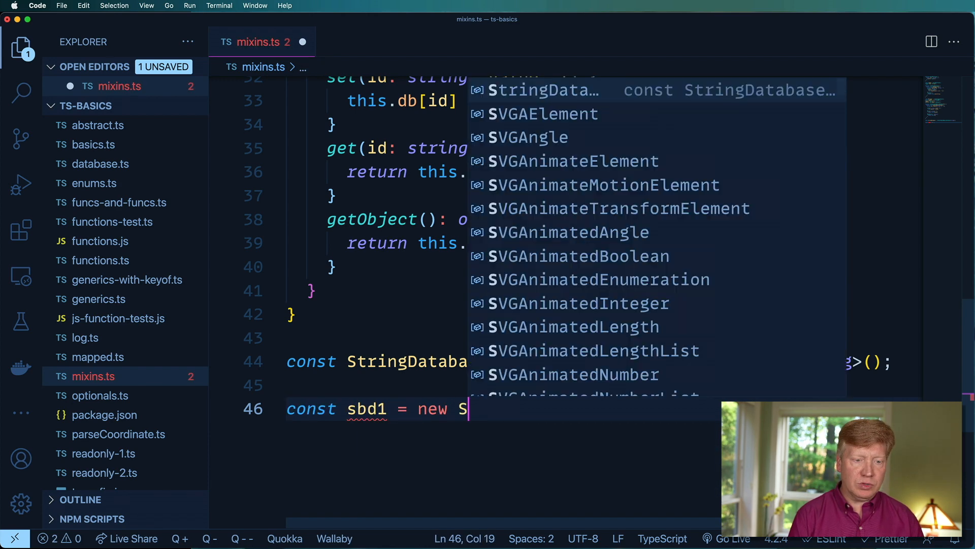
text(tringDatabase)
text(sbd1.set(")
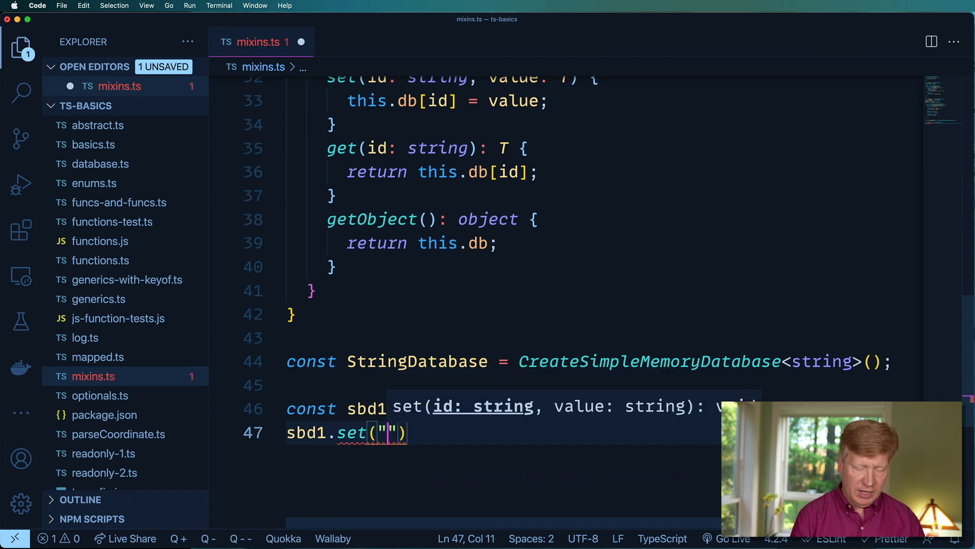
text(a)
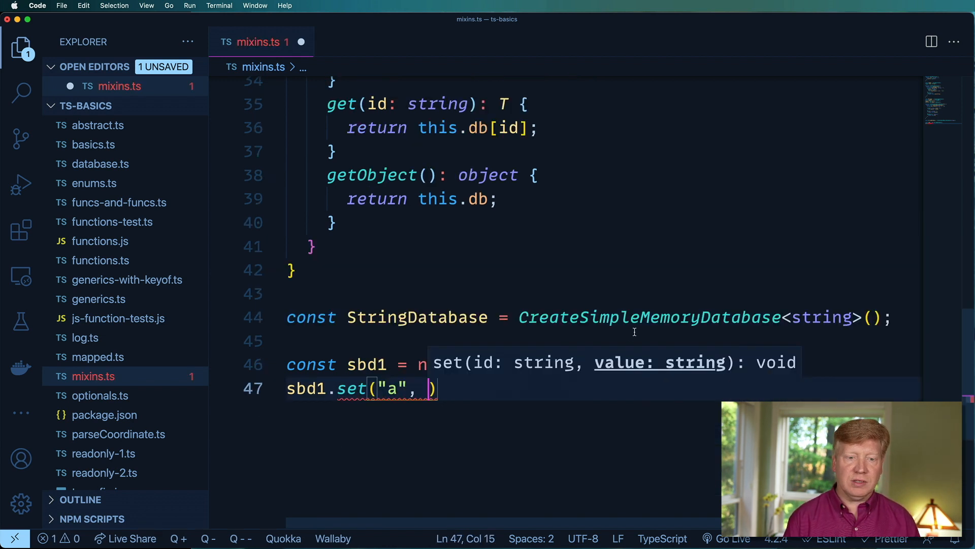
Review how the generic T flows from the factory function into the db Record type.
scroll(down, 3)
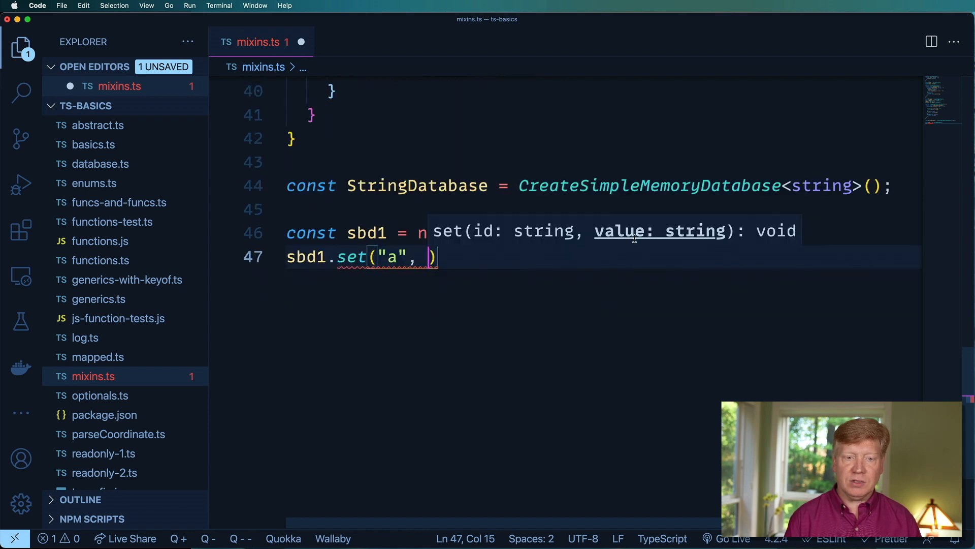
scroll(up, 3)
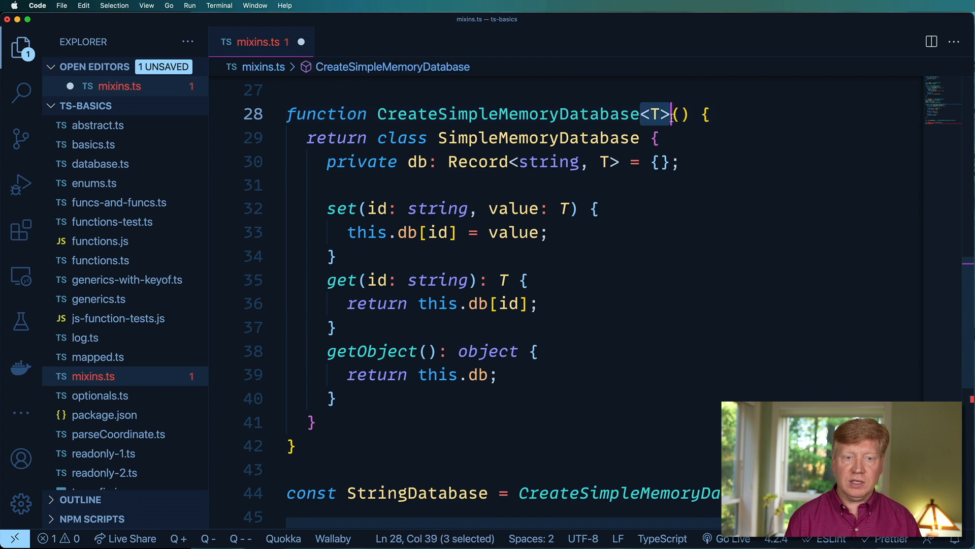
click(600, 161)
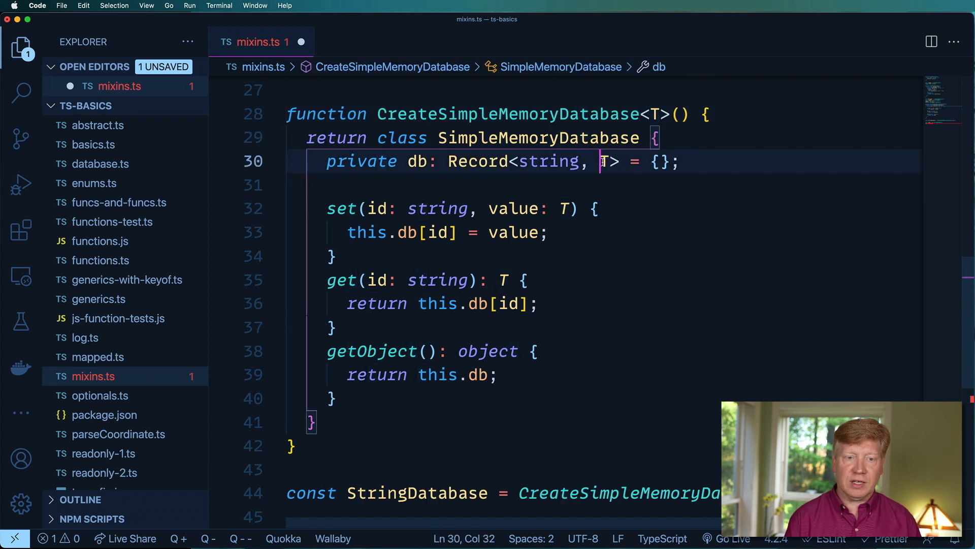
click(502, 280)
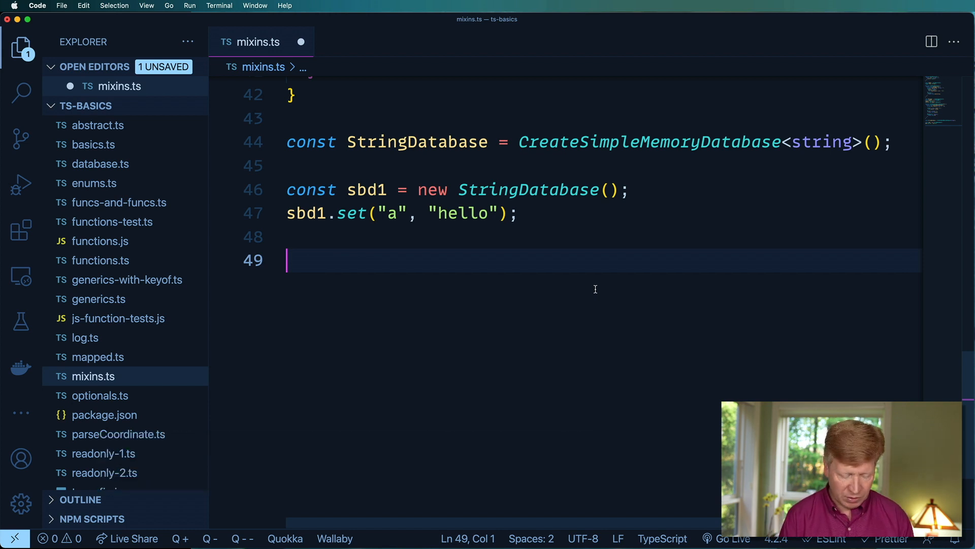
Write function Dumpable(Base) returning class Dumpable extends Base.
text(function Dumpable)
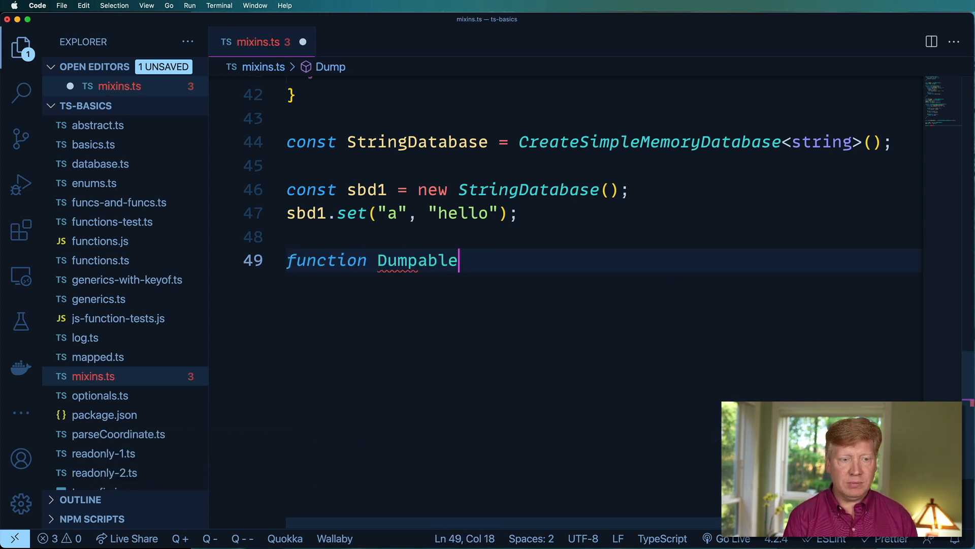
text(())
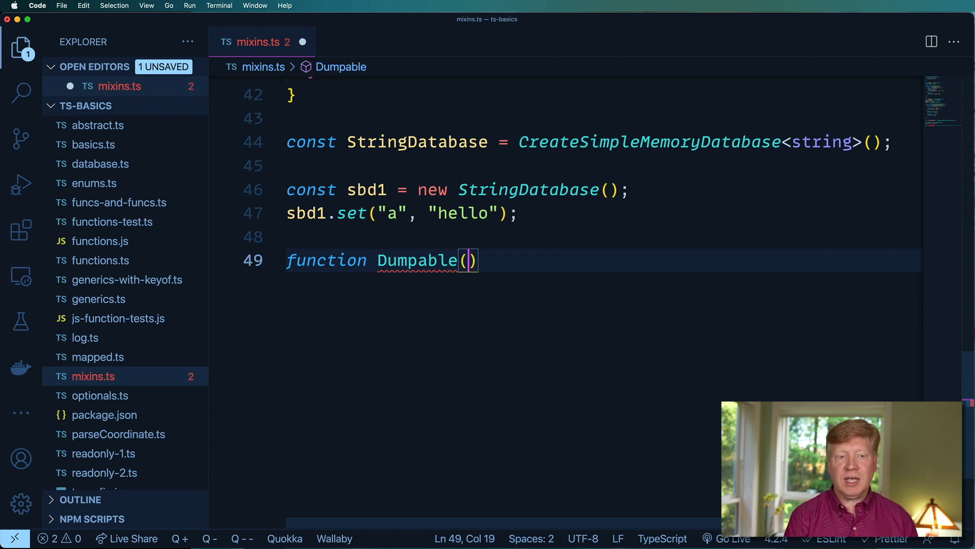
text(Base)
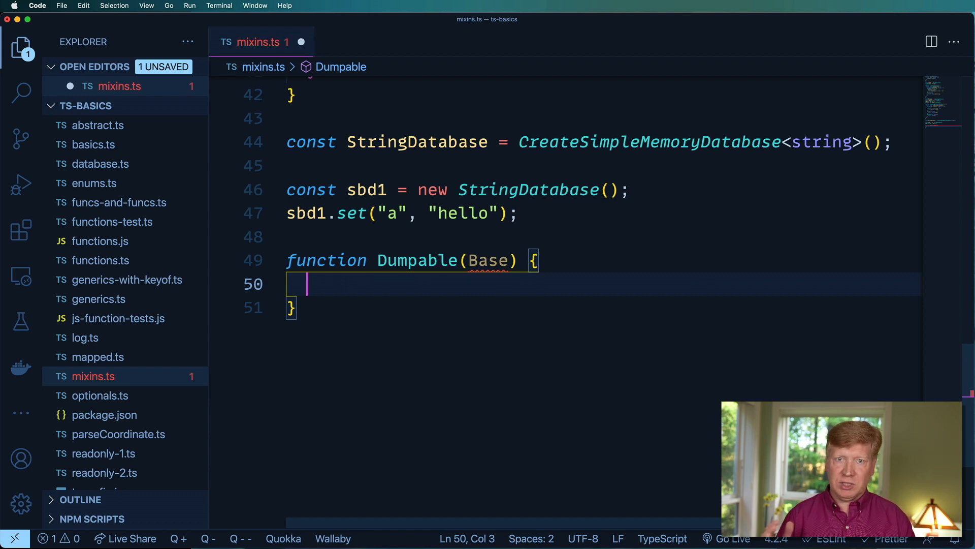
text(r)
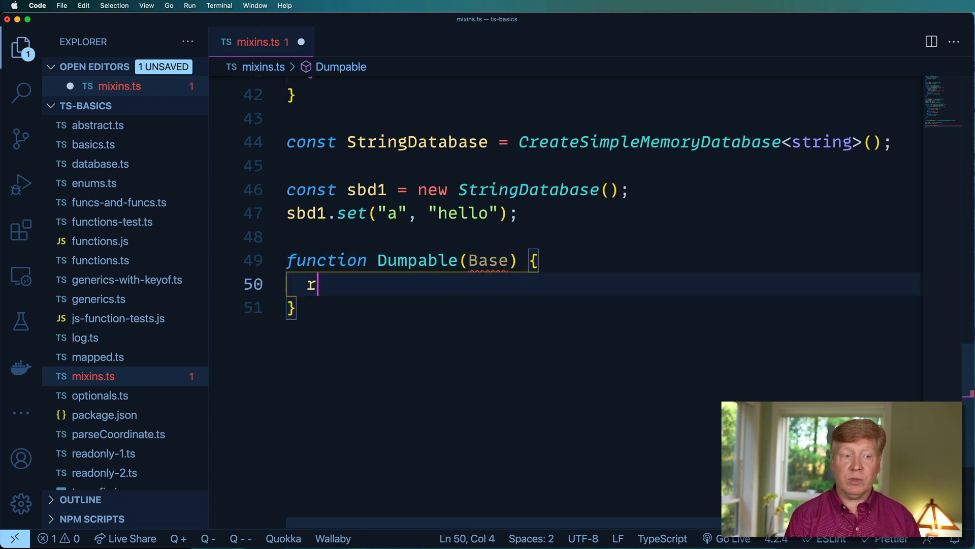
text(eturn class Dumpa)
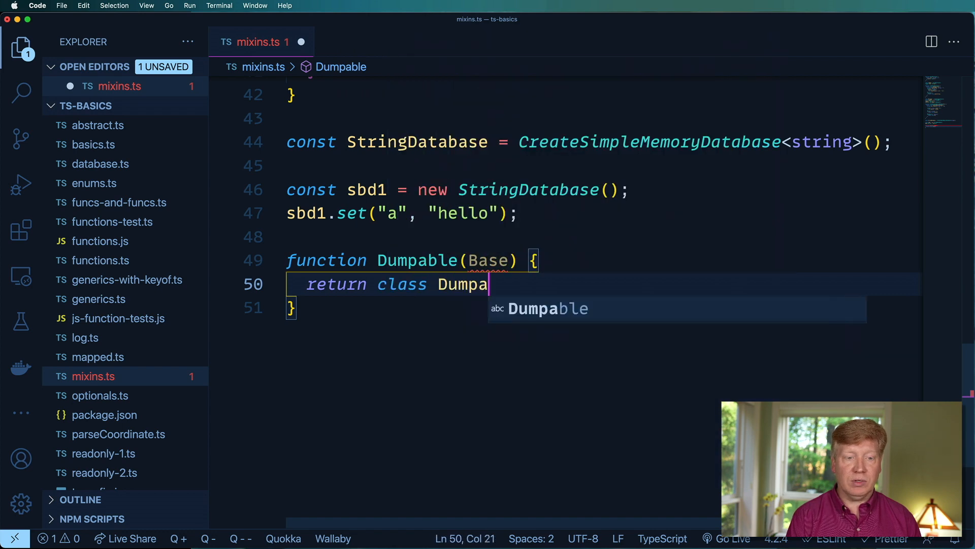
text(extends)
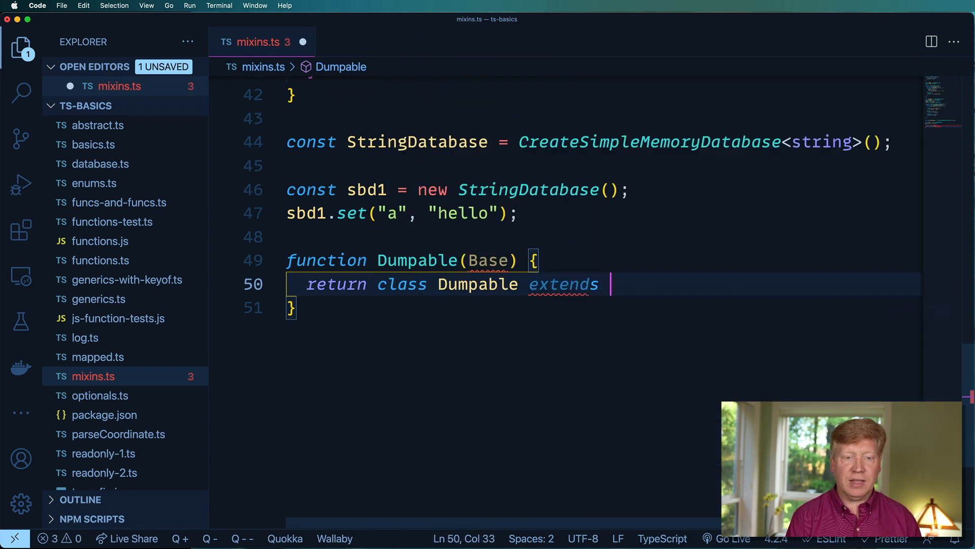
text(Base {)
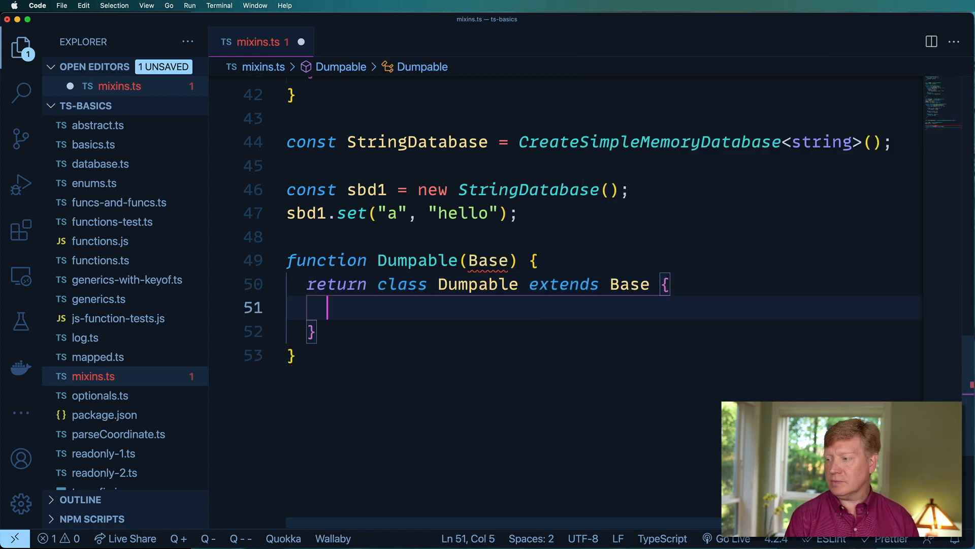
Add a dump() method that console.logs this.getObject().
text(dump() {)
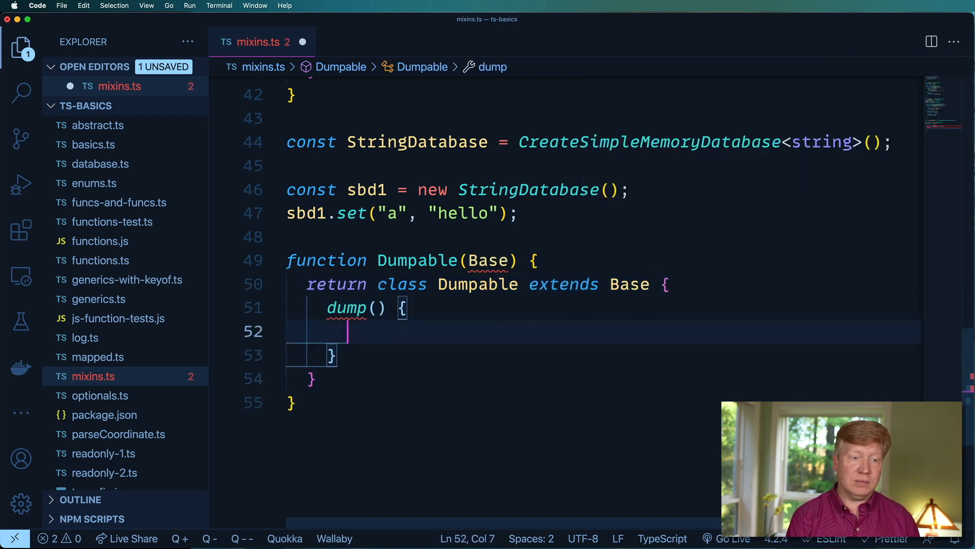
text(console.log(t)
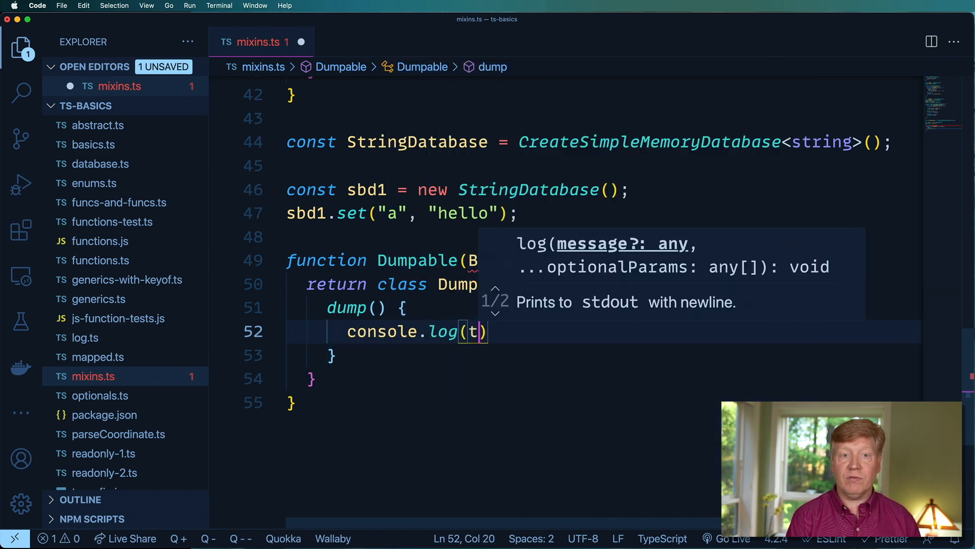
text(his.getObject()
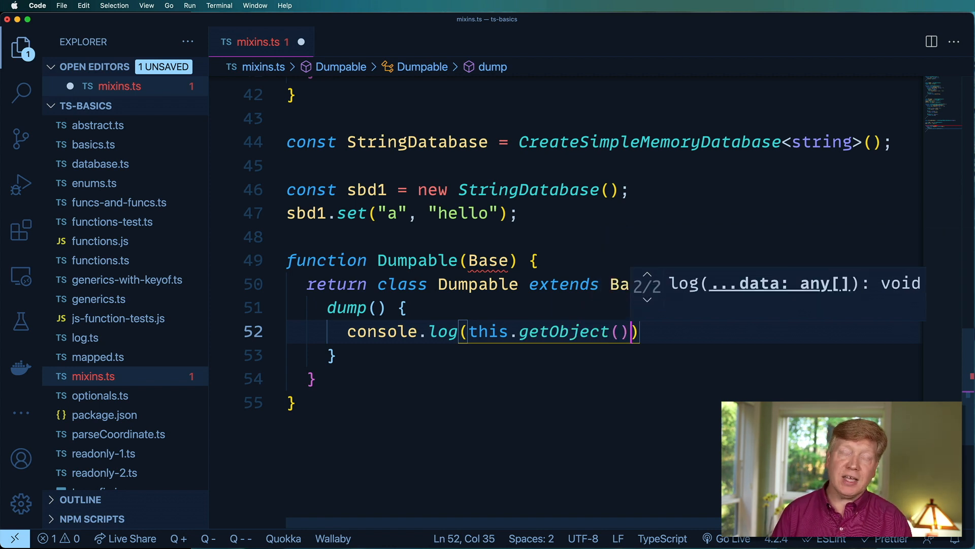
key(Escape)
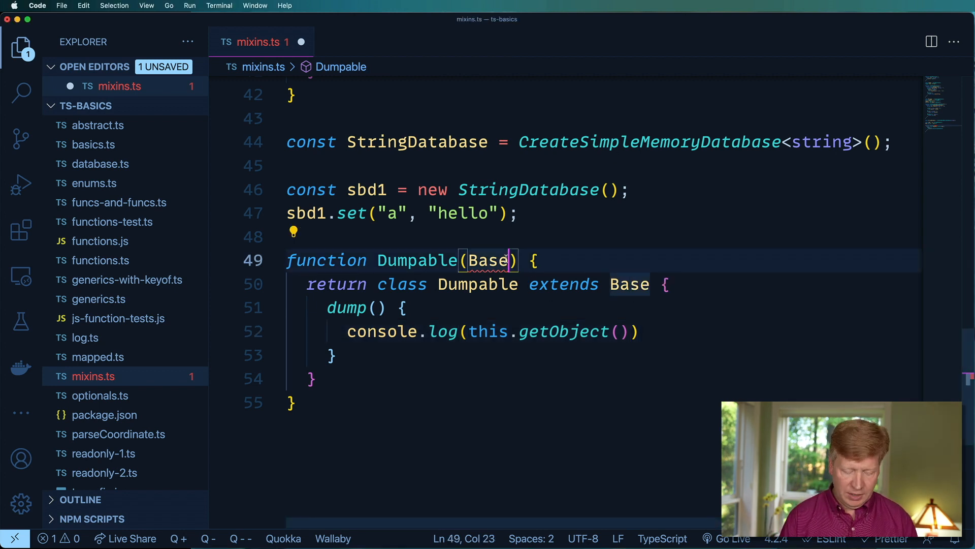
Type Dumpable's Base parameter as T.
text(: T)
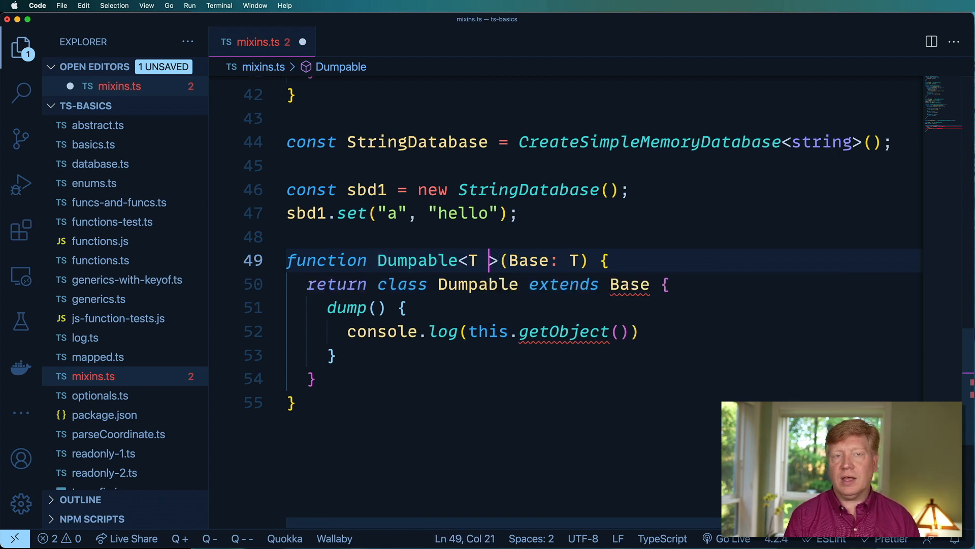
Constrain T extends Constructor and define type Constructor = new (...args: any[]) => any.
text(extends Cons)
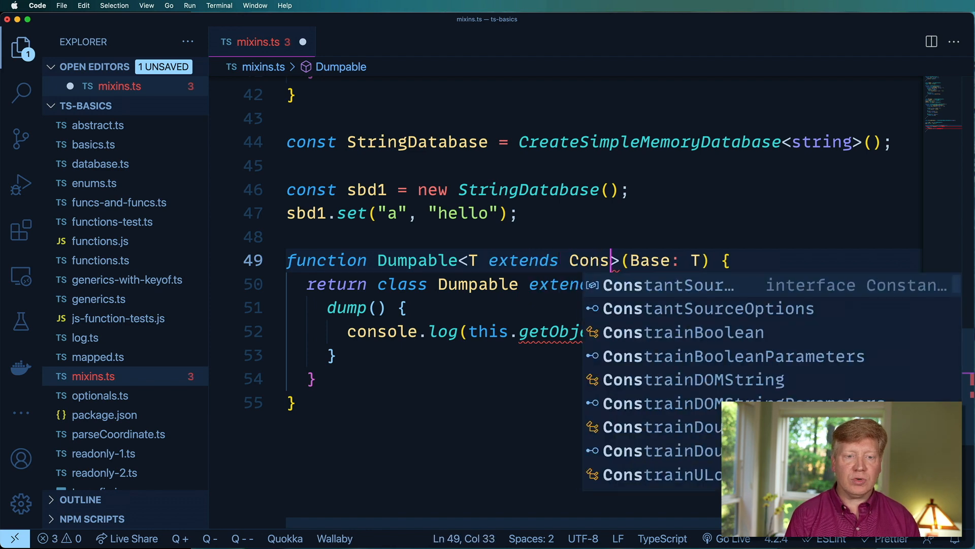
text(type)
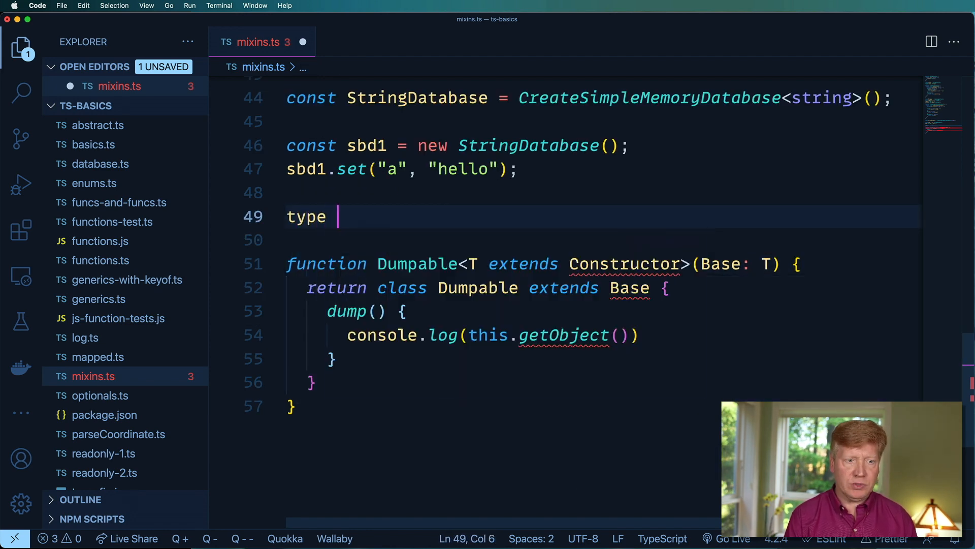
text(Constructor =)
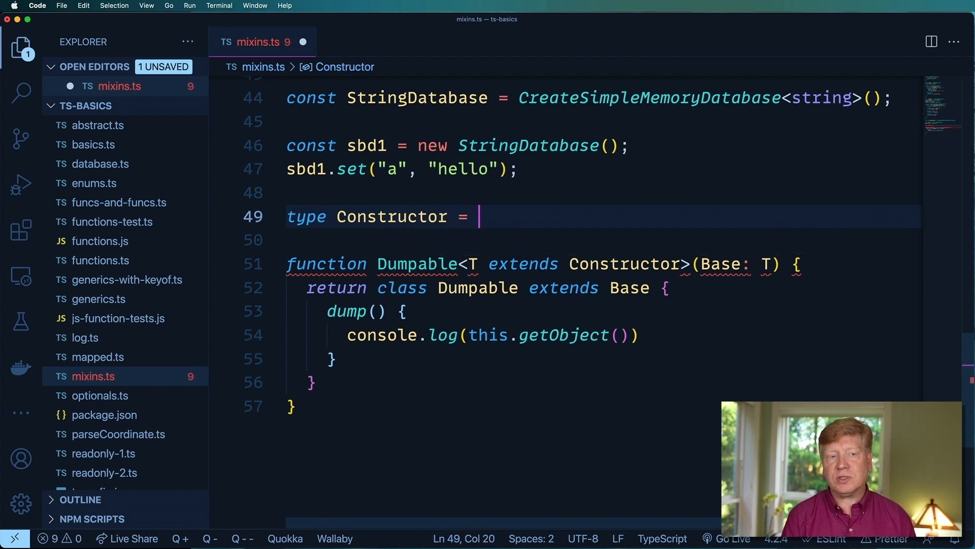
text(n)
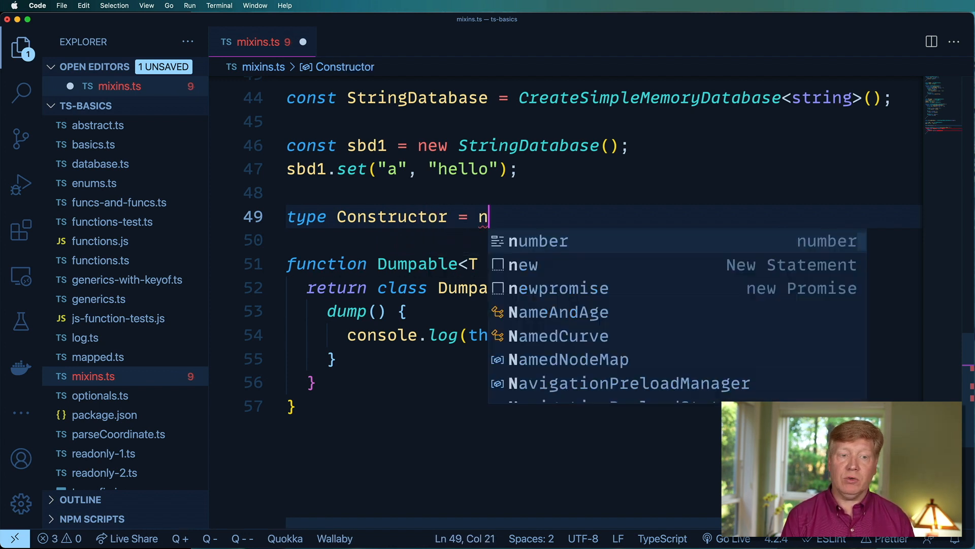
text(ew)
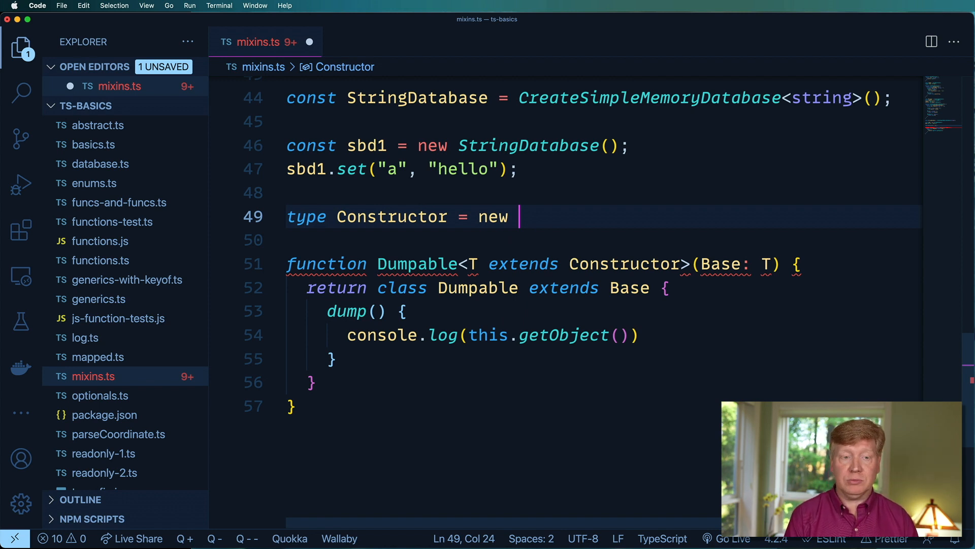
text(()
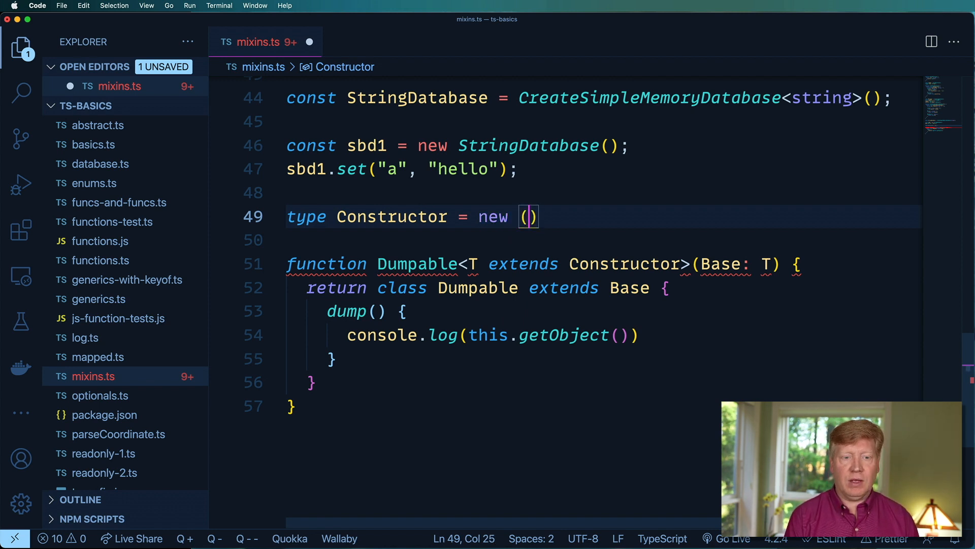
text(...args)
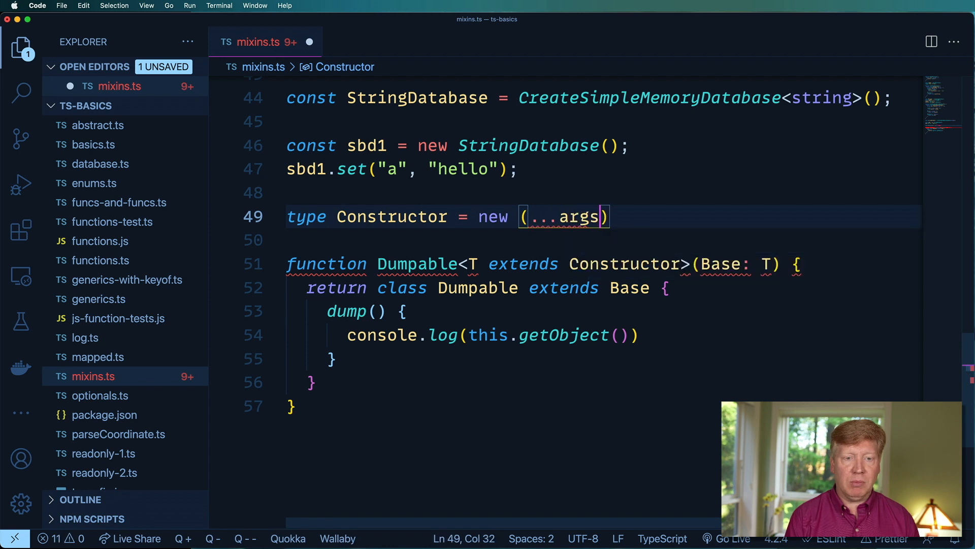
text(:any[])
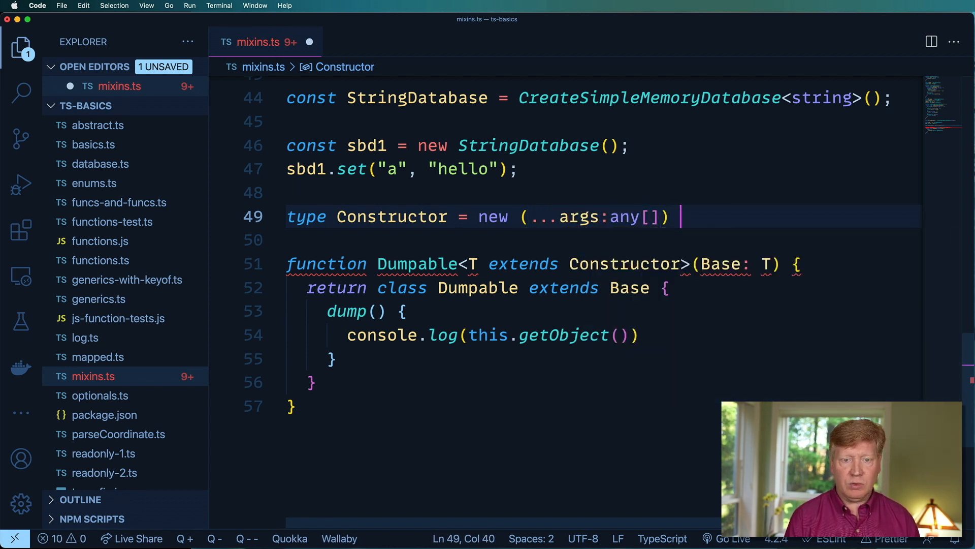
text(> any;)
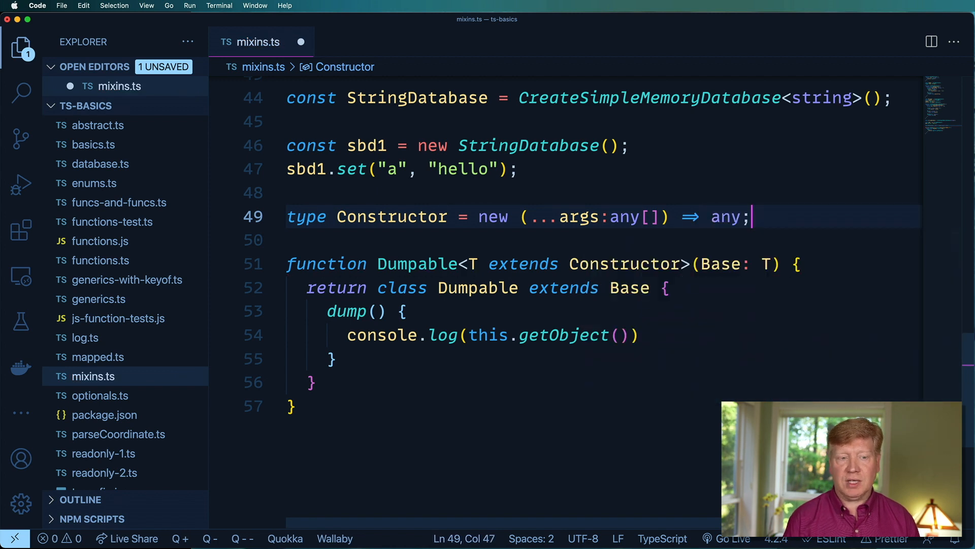
Make the type generic as Constructor<T> producing T.
click(376, 218)
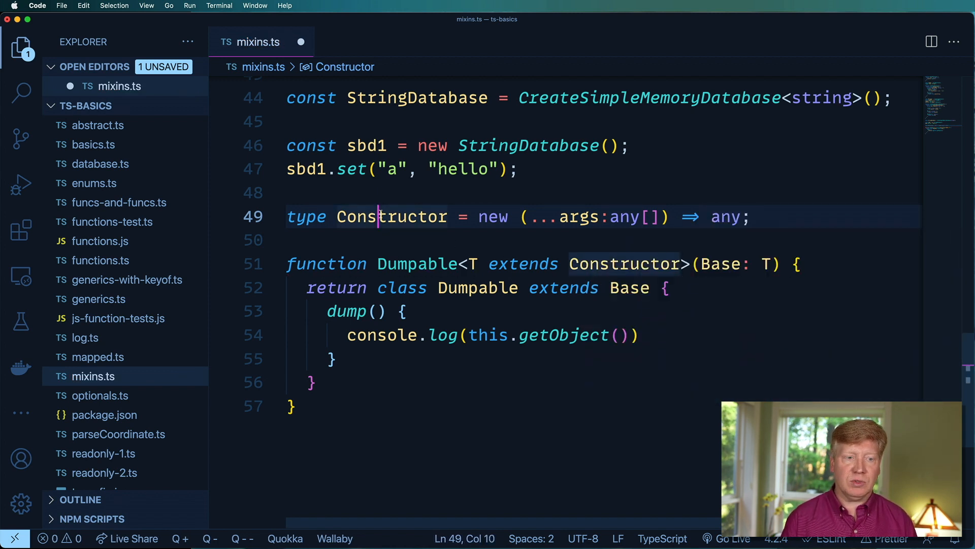
click(650, 264)
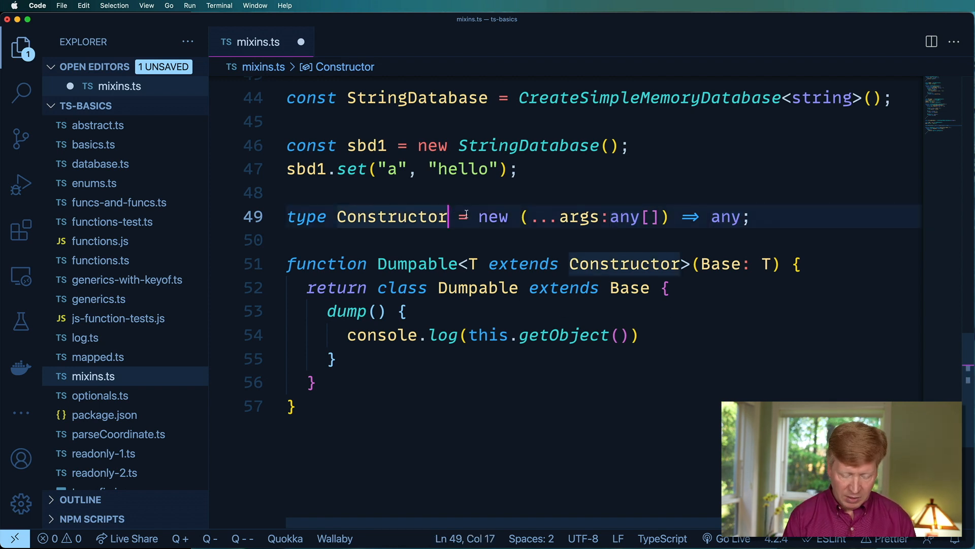
text(<T>)
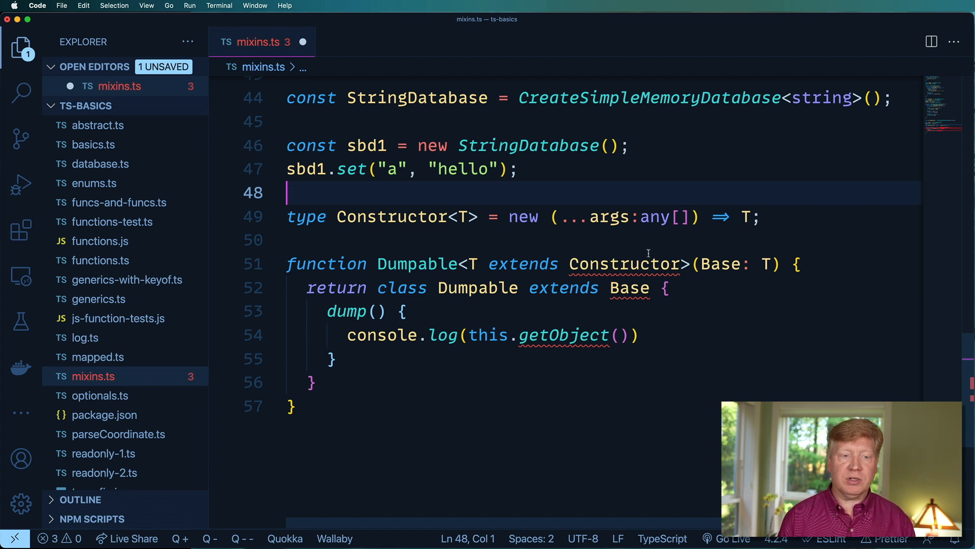
Make Dumpable's constraint Constructor<{ getObject(): object }> so mixins.ts shows no errors.
click(680, 265)
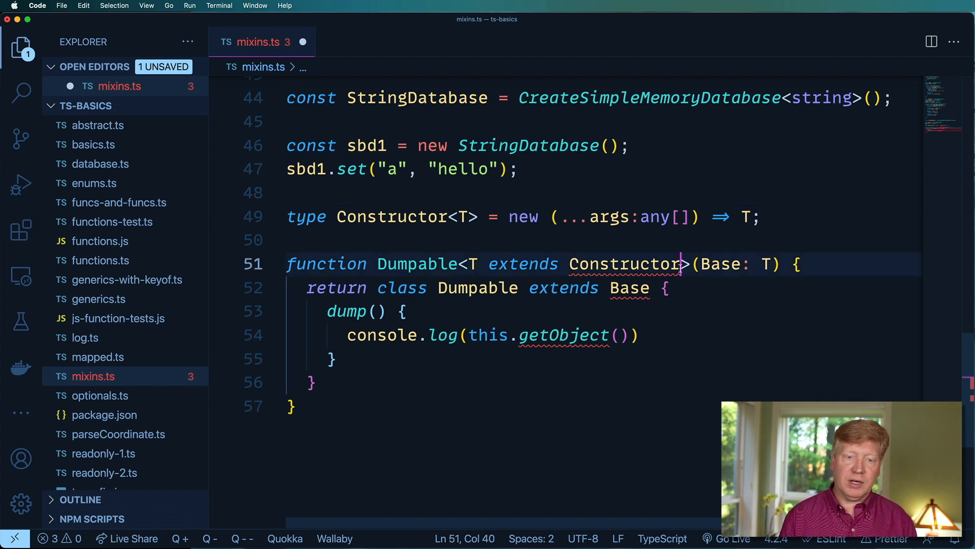
text(<>)
text(get)
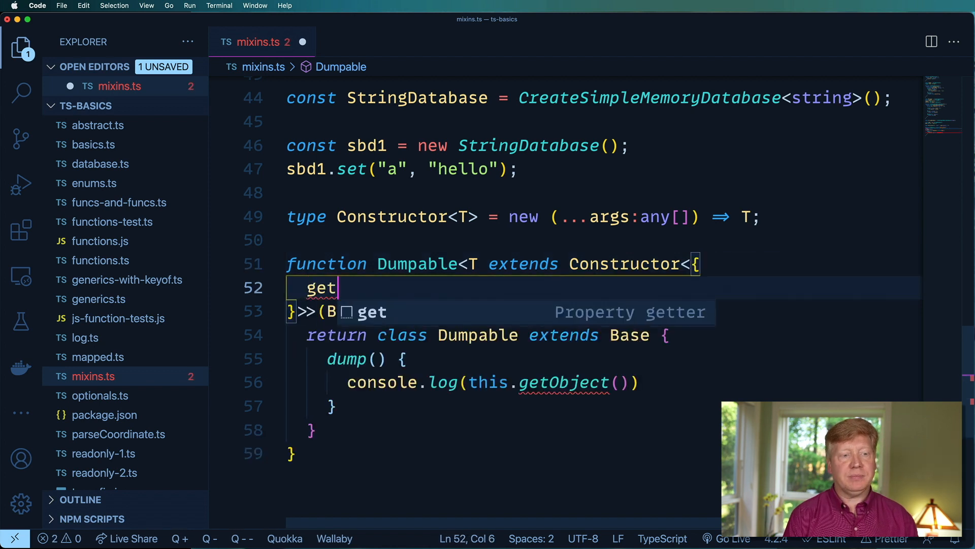
text(Object)
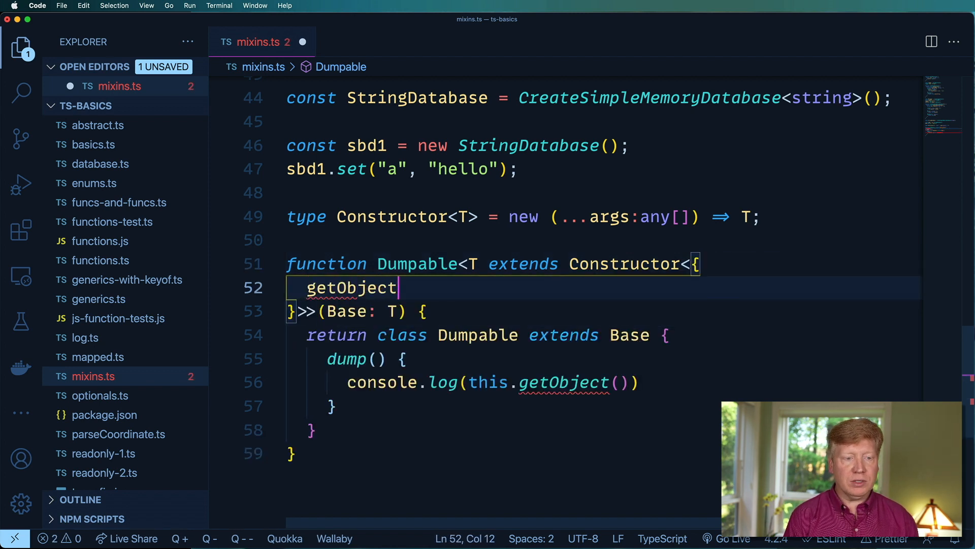
text(())
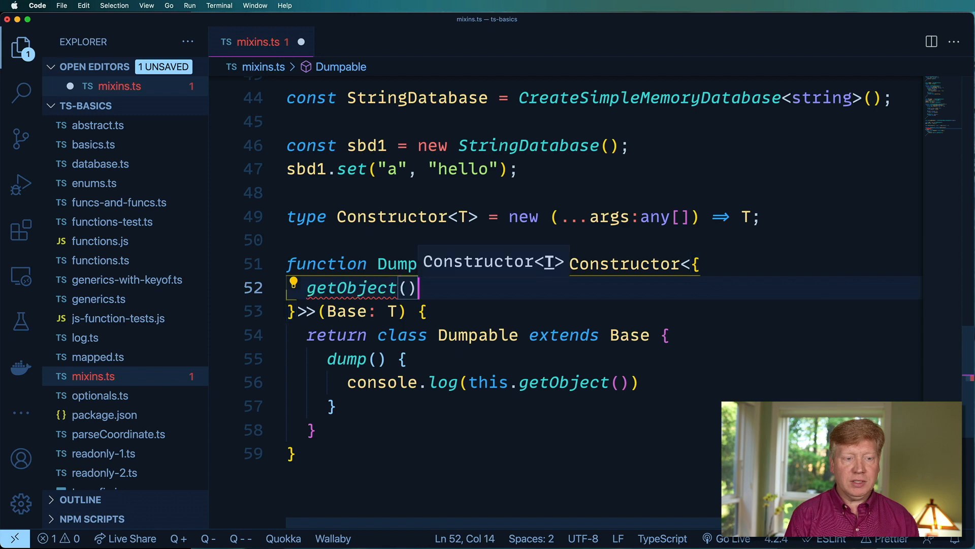
text(: object;)
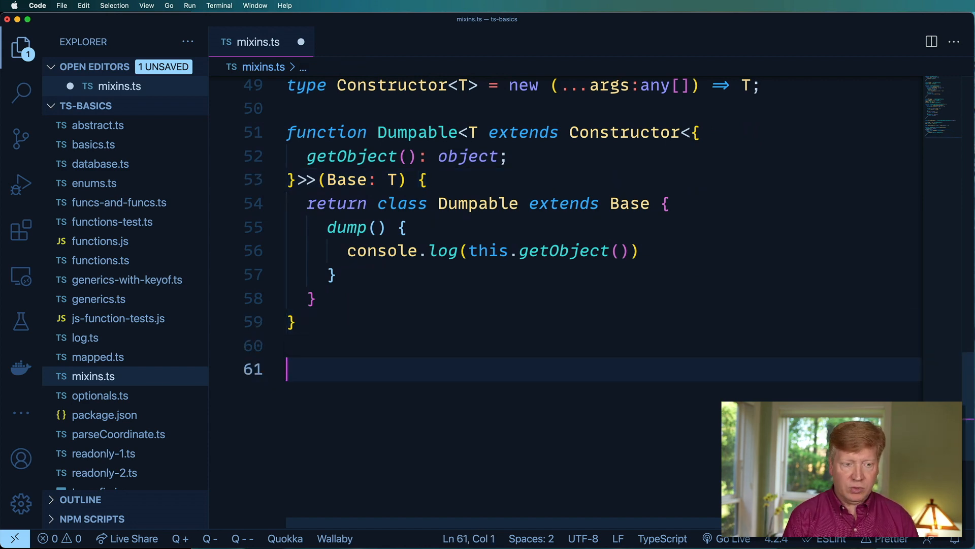
Declare const DumpableStringDatabase = Dumpable(StringDatabase), accepting the StringDatabase completion.
text(const DumpableS)
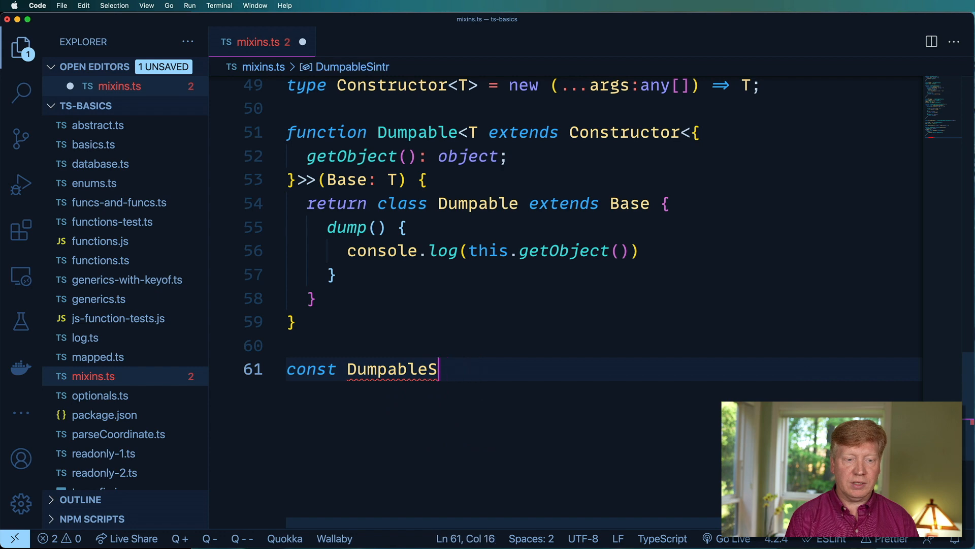
text(tringDatabase =)
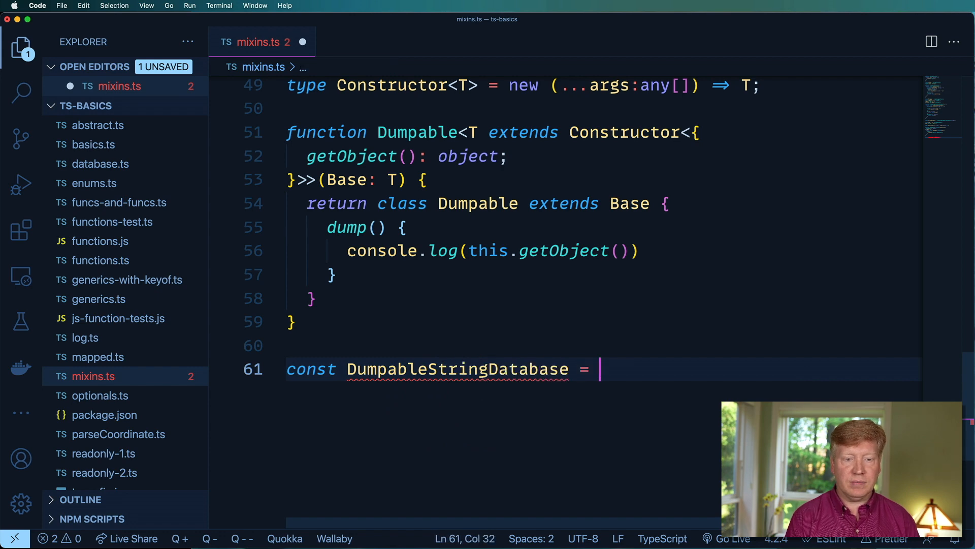
text(Dumpable)
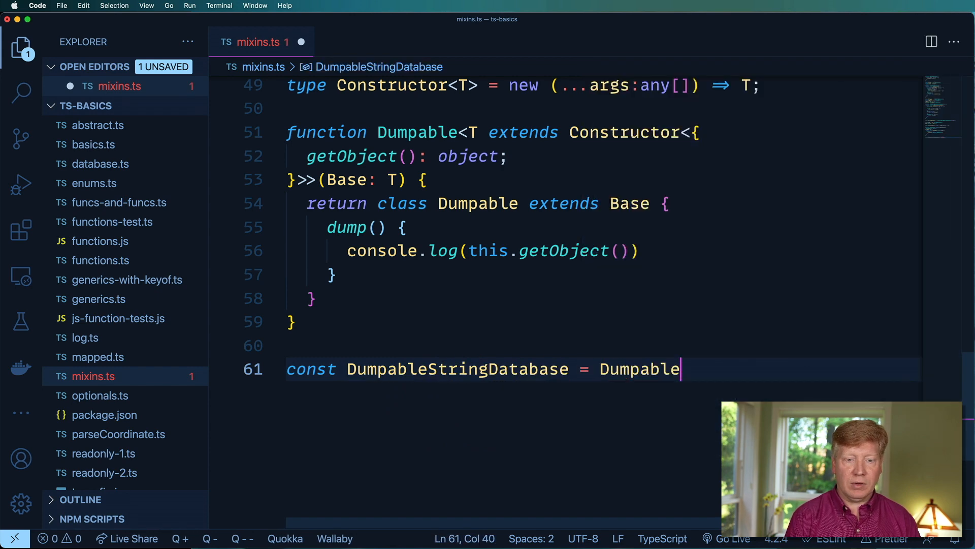
text(())
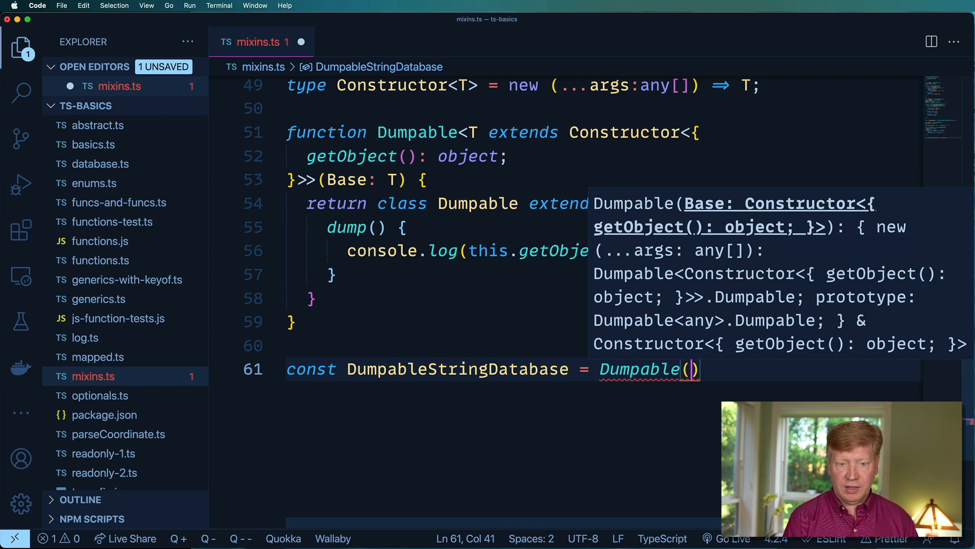
text(Stri)
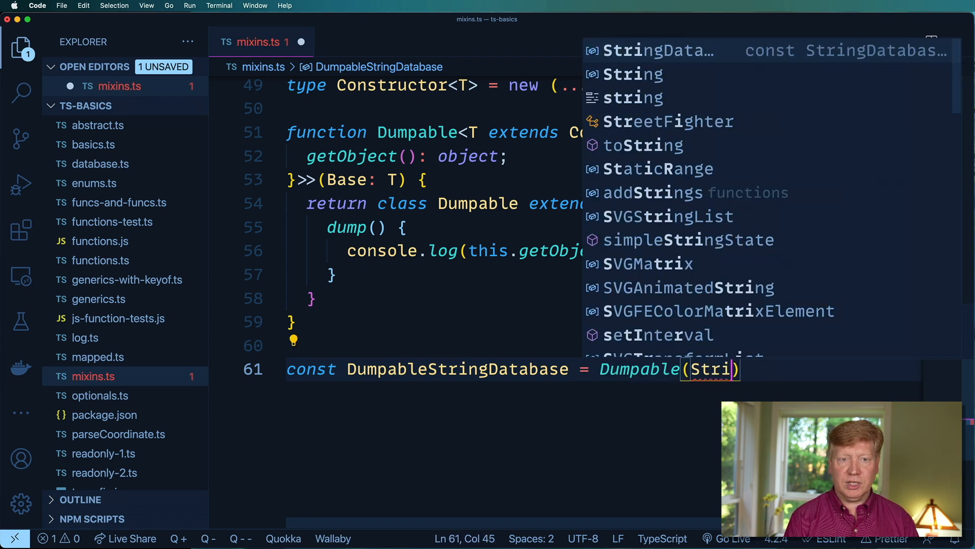
key(Enter)
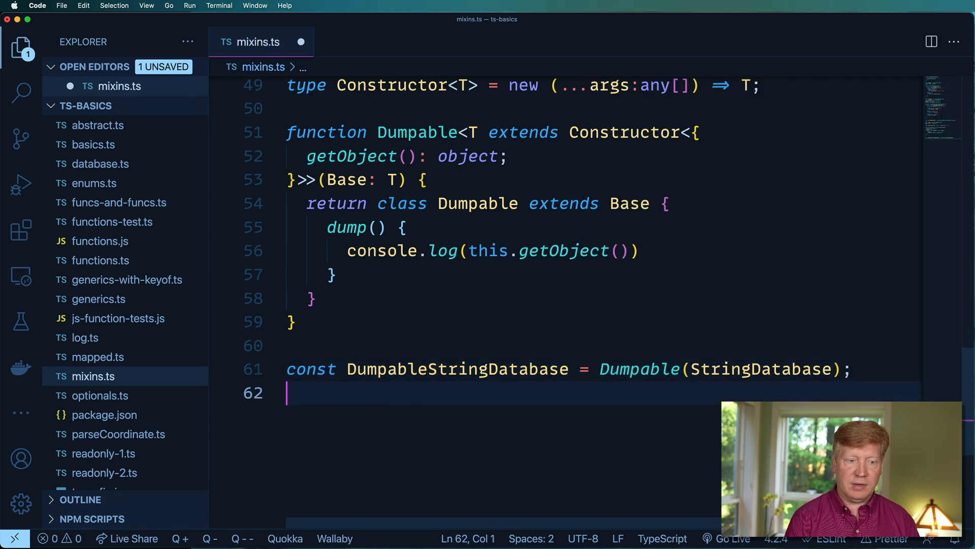
Create instance sbd2, set a 'hello jack' value under jack, and call sbd2.dump().
scroll(up, 3)
text(const sbd2 = new DumpableStringDatabase();)
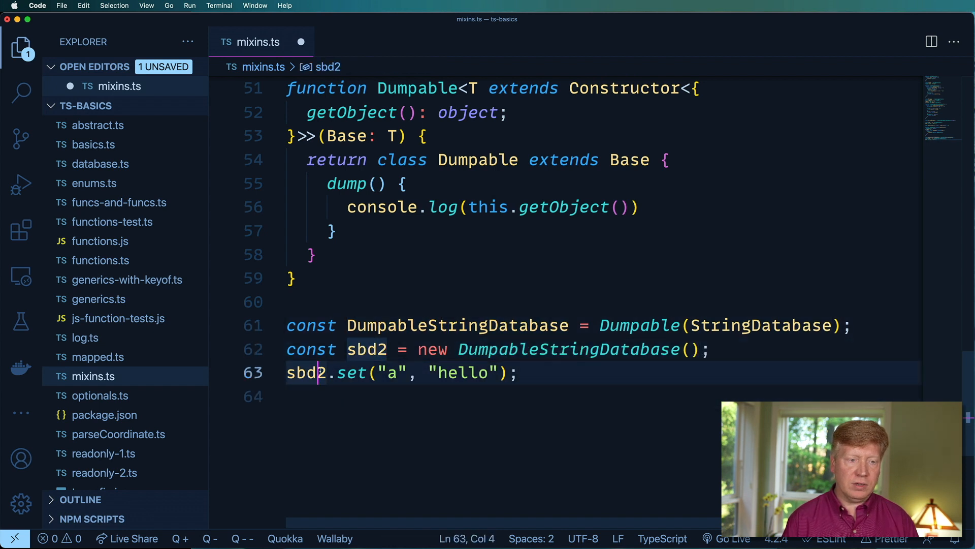
text(sbd2.dump();)
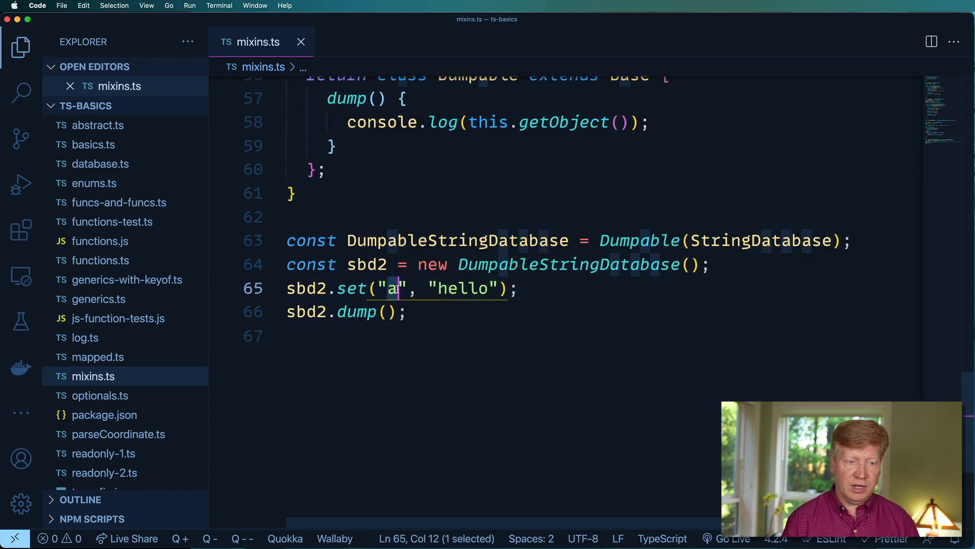
text(jack)
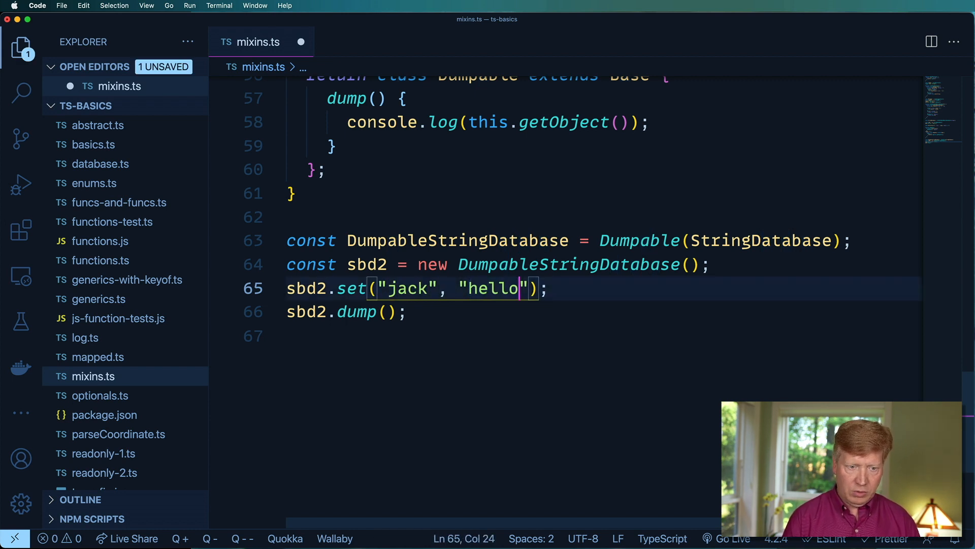
text(jack)
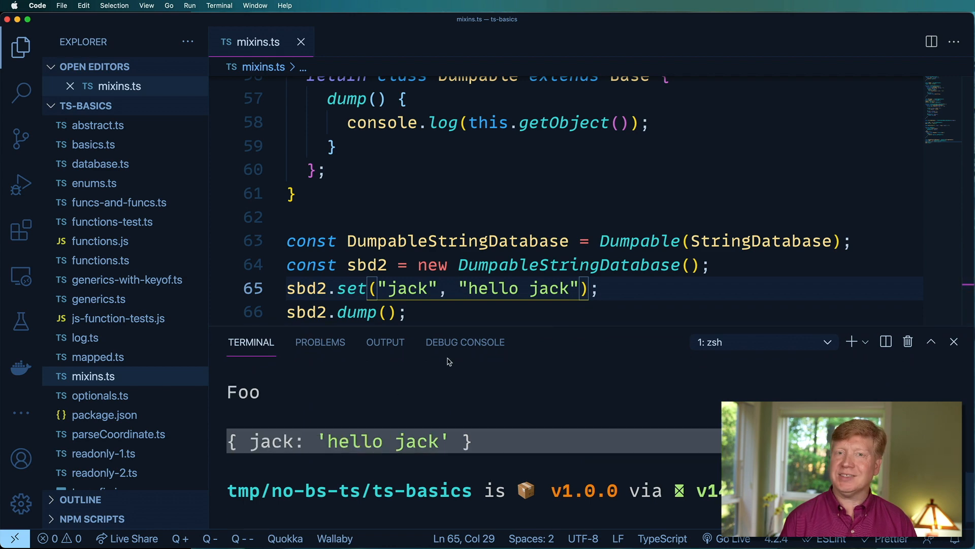
Hide the terminal after confirming { jack: 'hello jack' } and scroll back to review Dumpable.
click(954, 342)
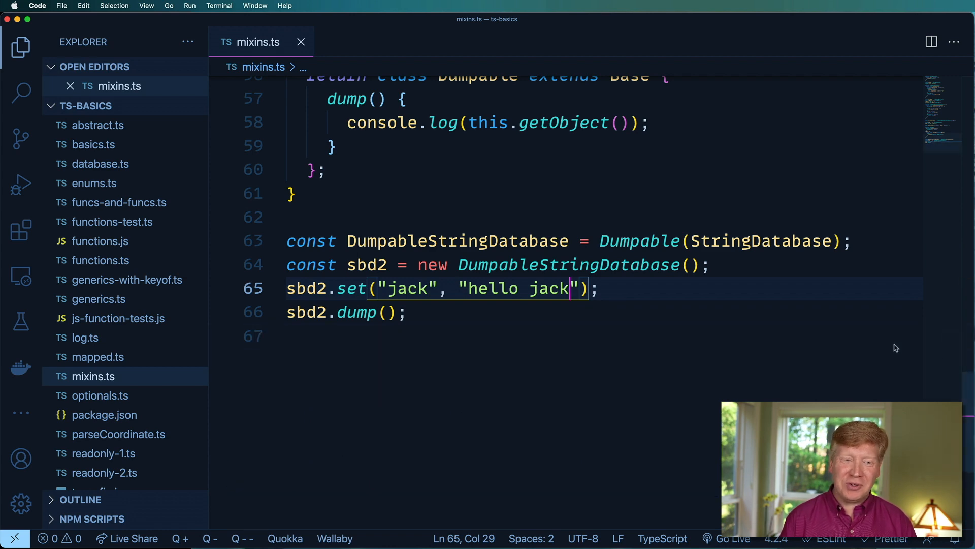
scroll(up, 3)
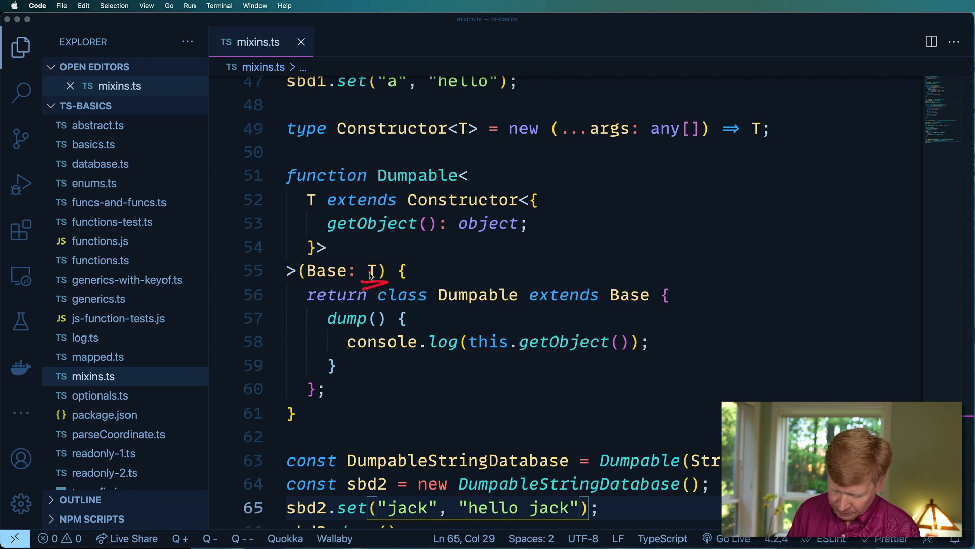
mouse_move(418, 188)
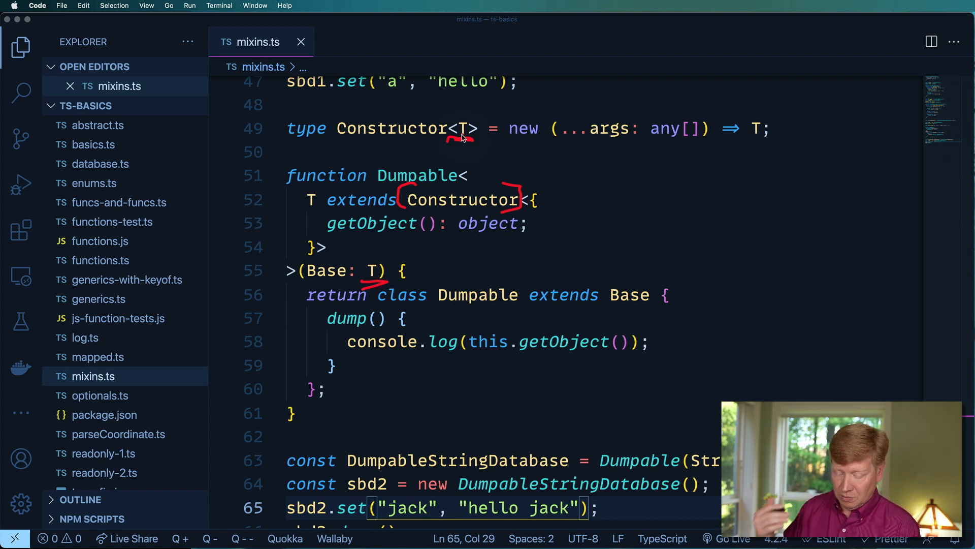
mouse_move(501, 135)
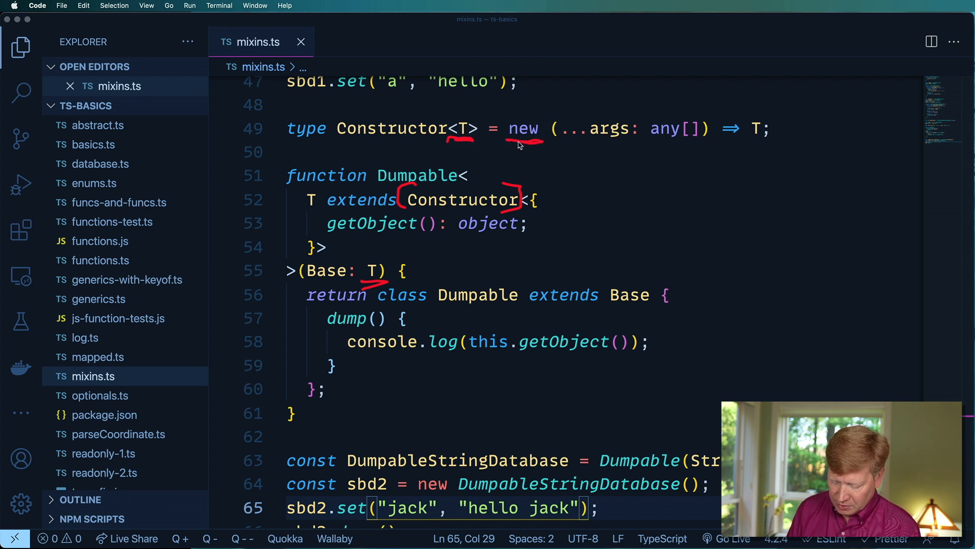
mouse_move(518, 144)
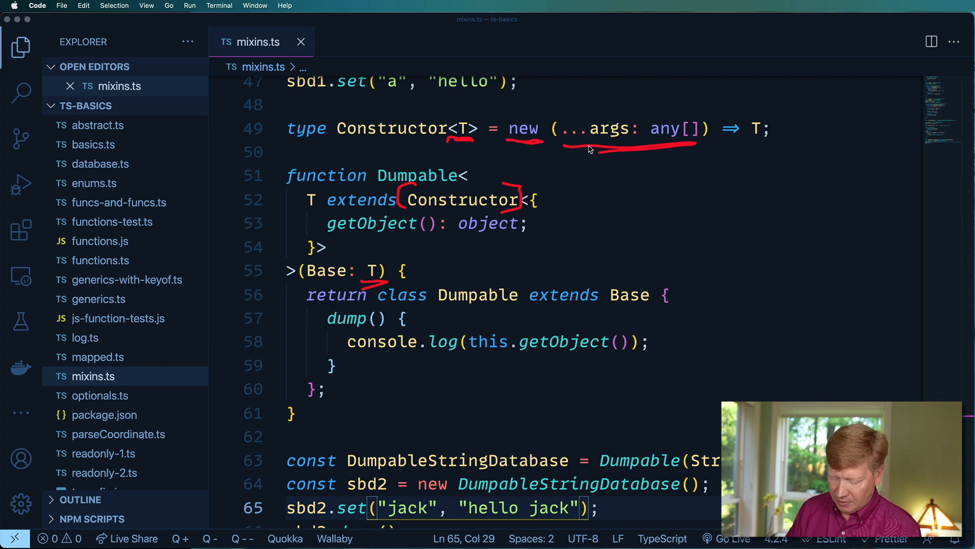
mouse_move(634, 144)
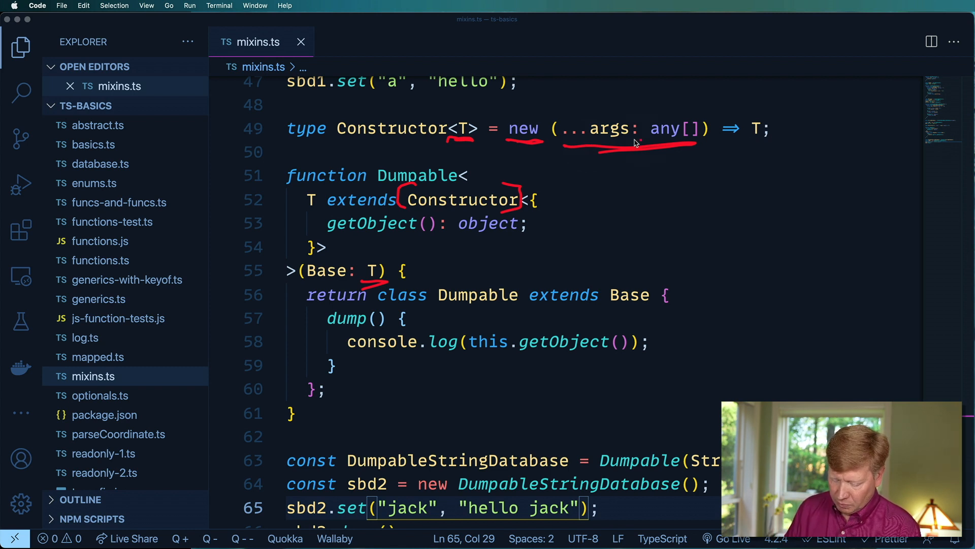